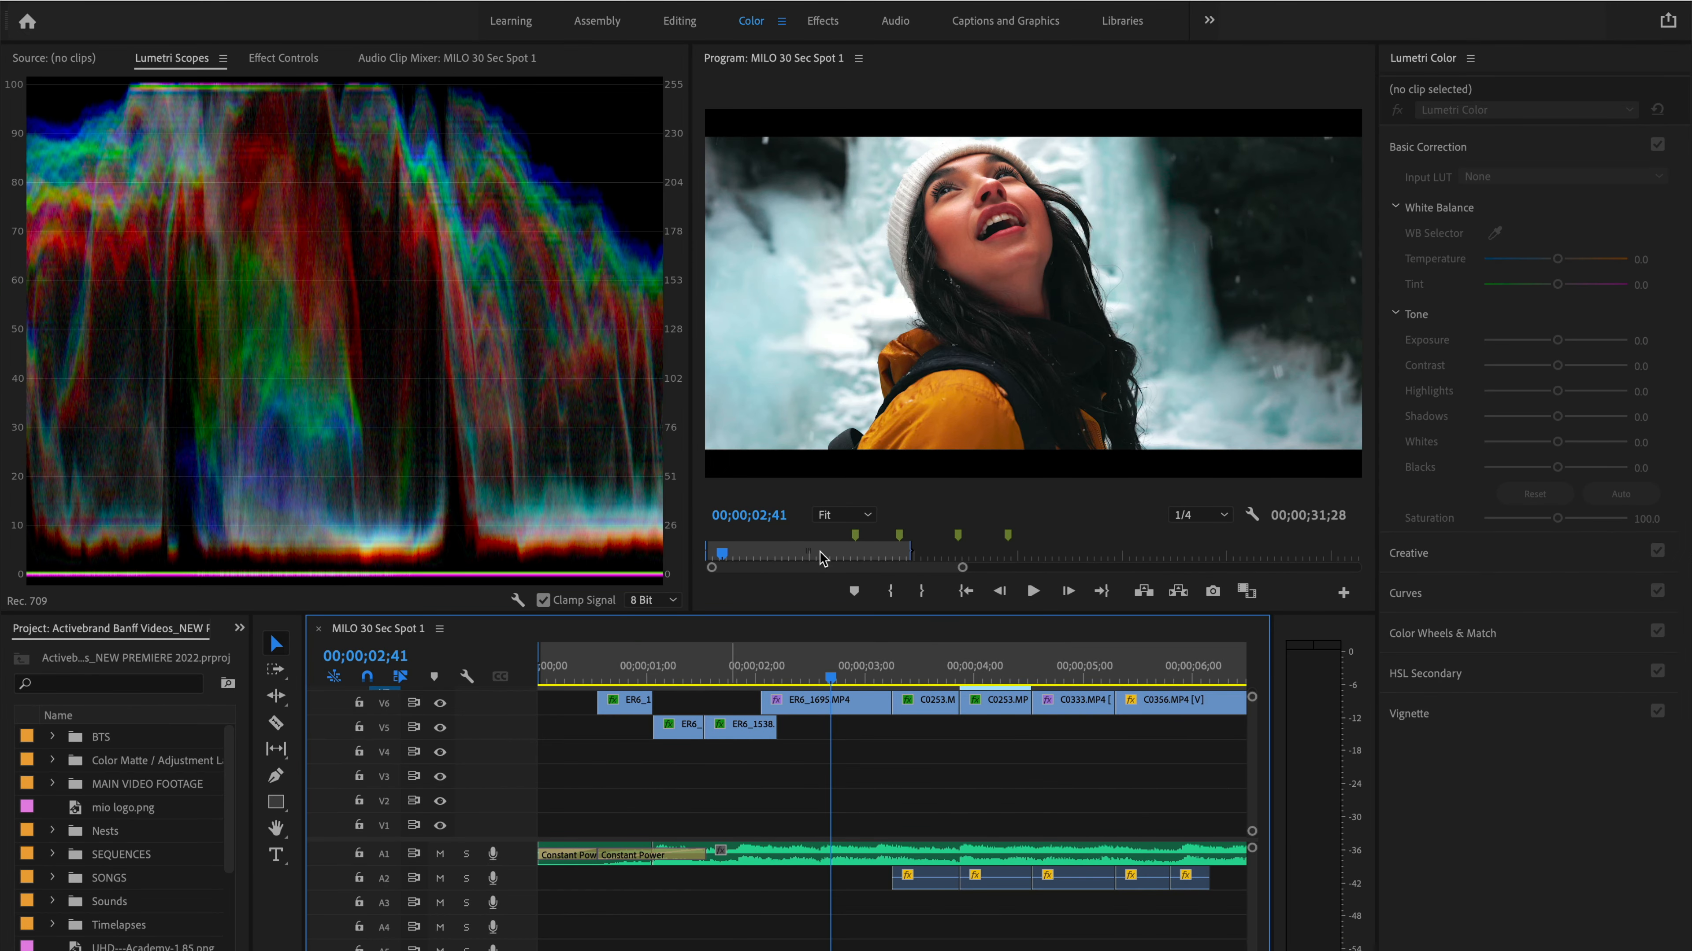
Step: Close the Lumetri Color panel from its panel menu to widen the monitor and timeline
left_click(1470, 57)
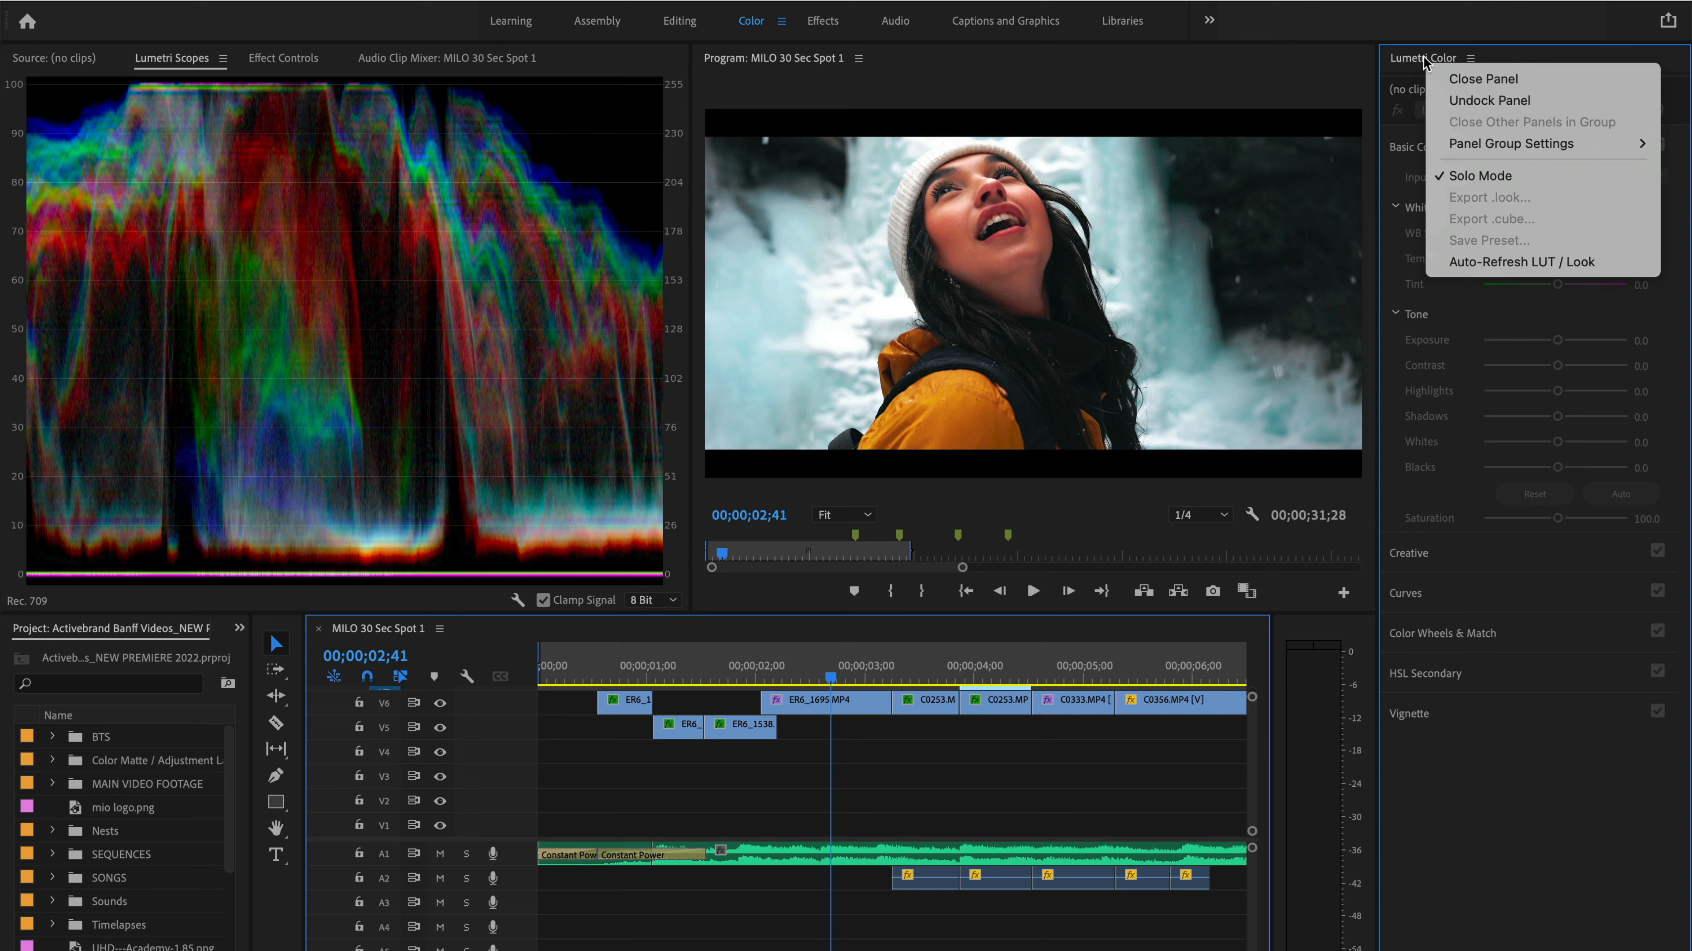
left_click(1131, 88)
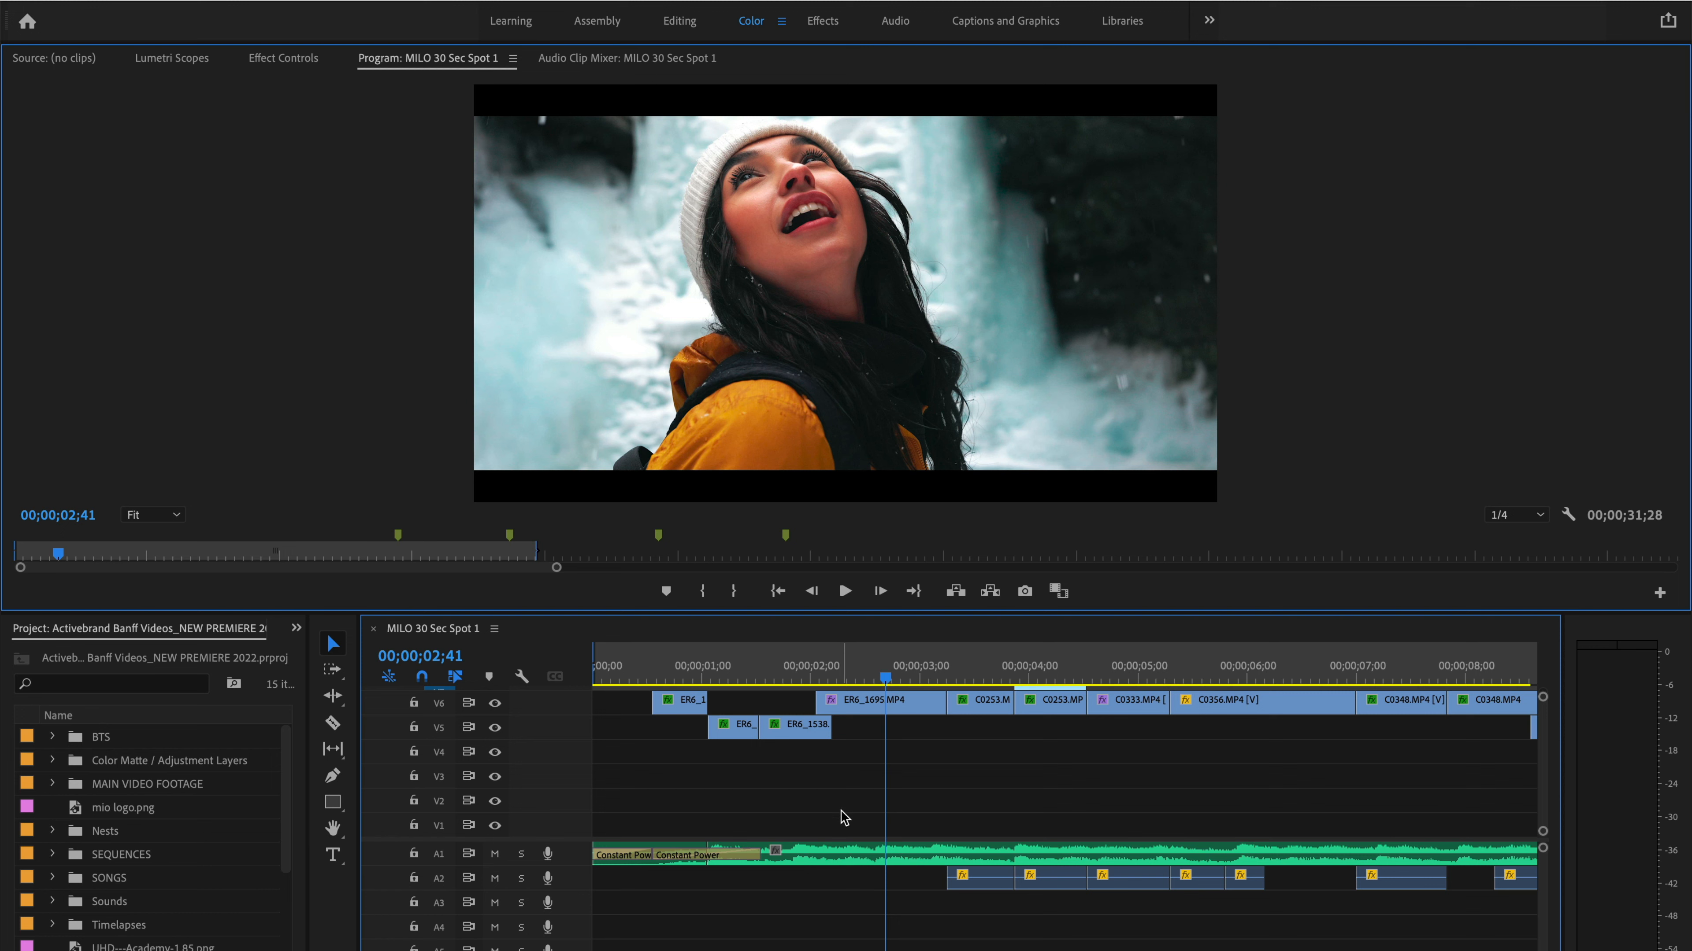
mouse_move(307, 716)
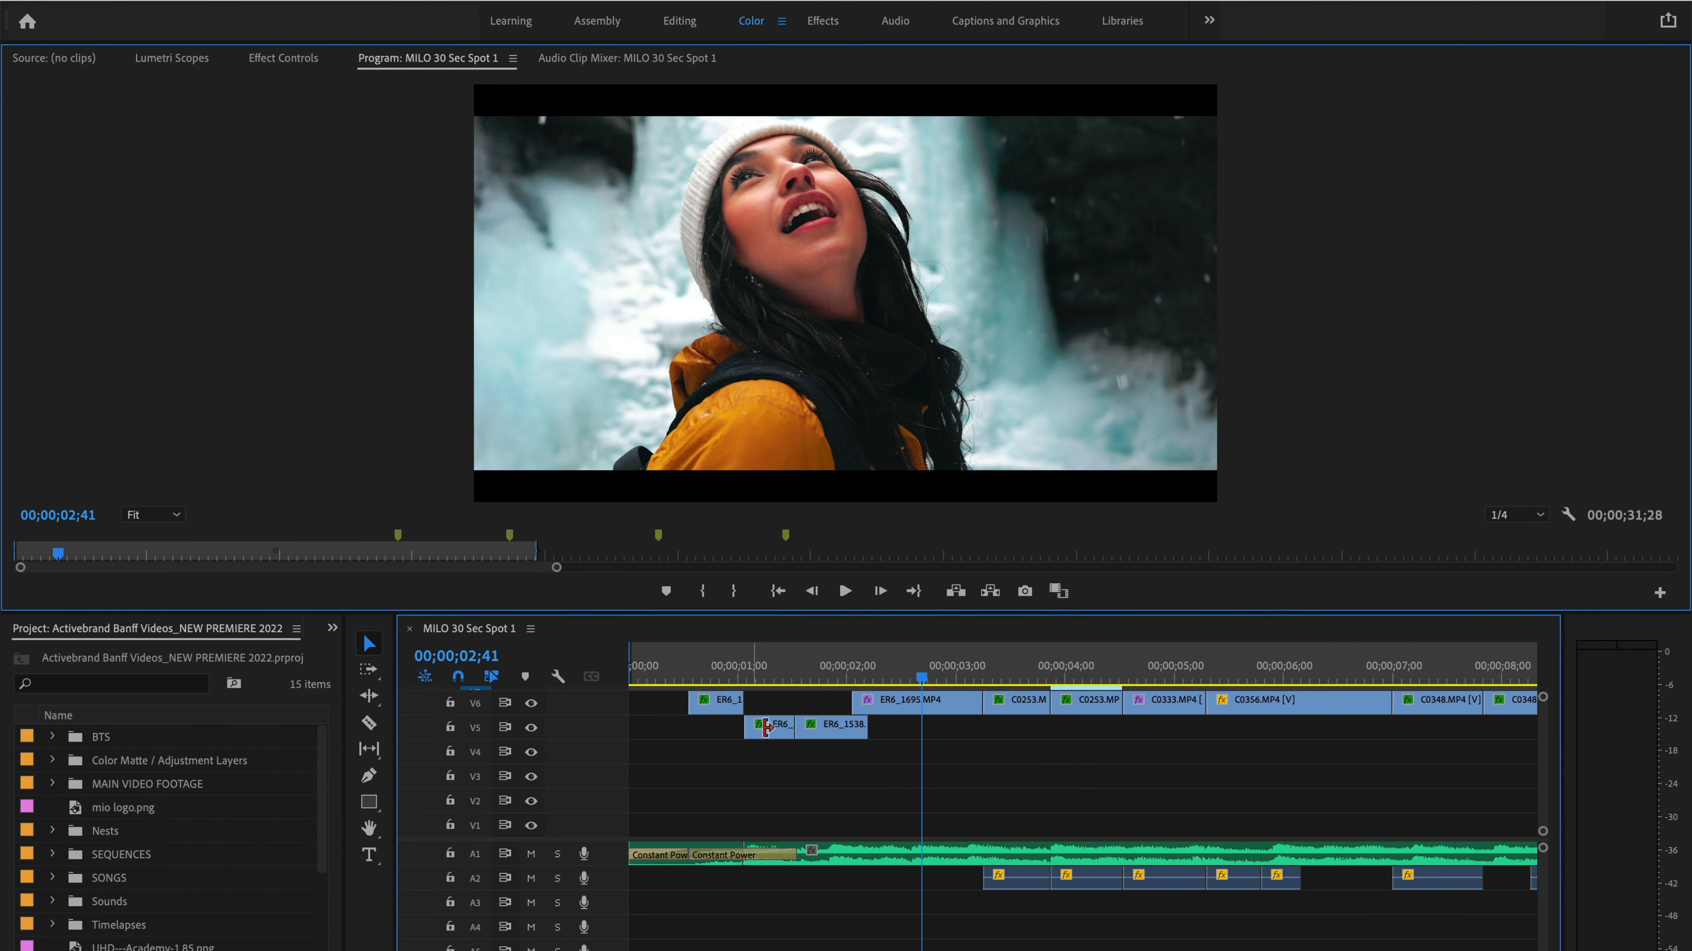
Step: Place the playhead at 00;00;03;37 on the snowy cabin shot and review the upper tracks
left_click(1022, 677)
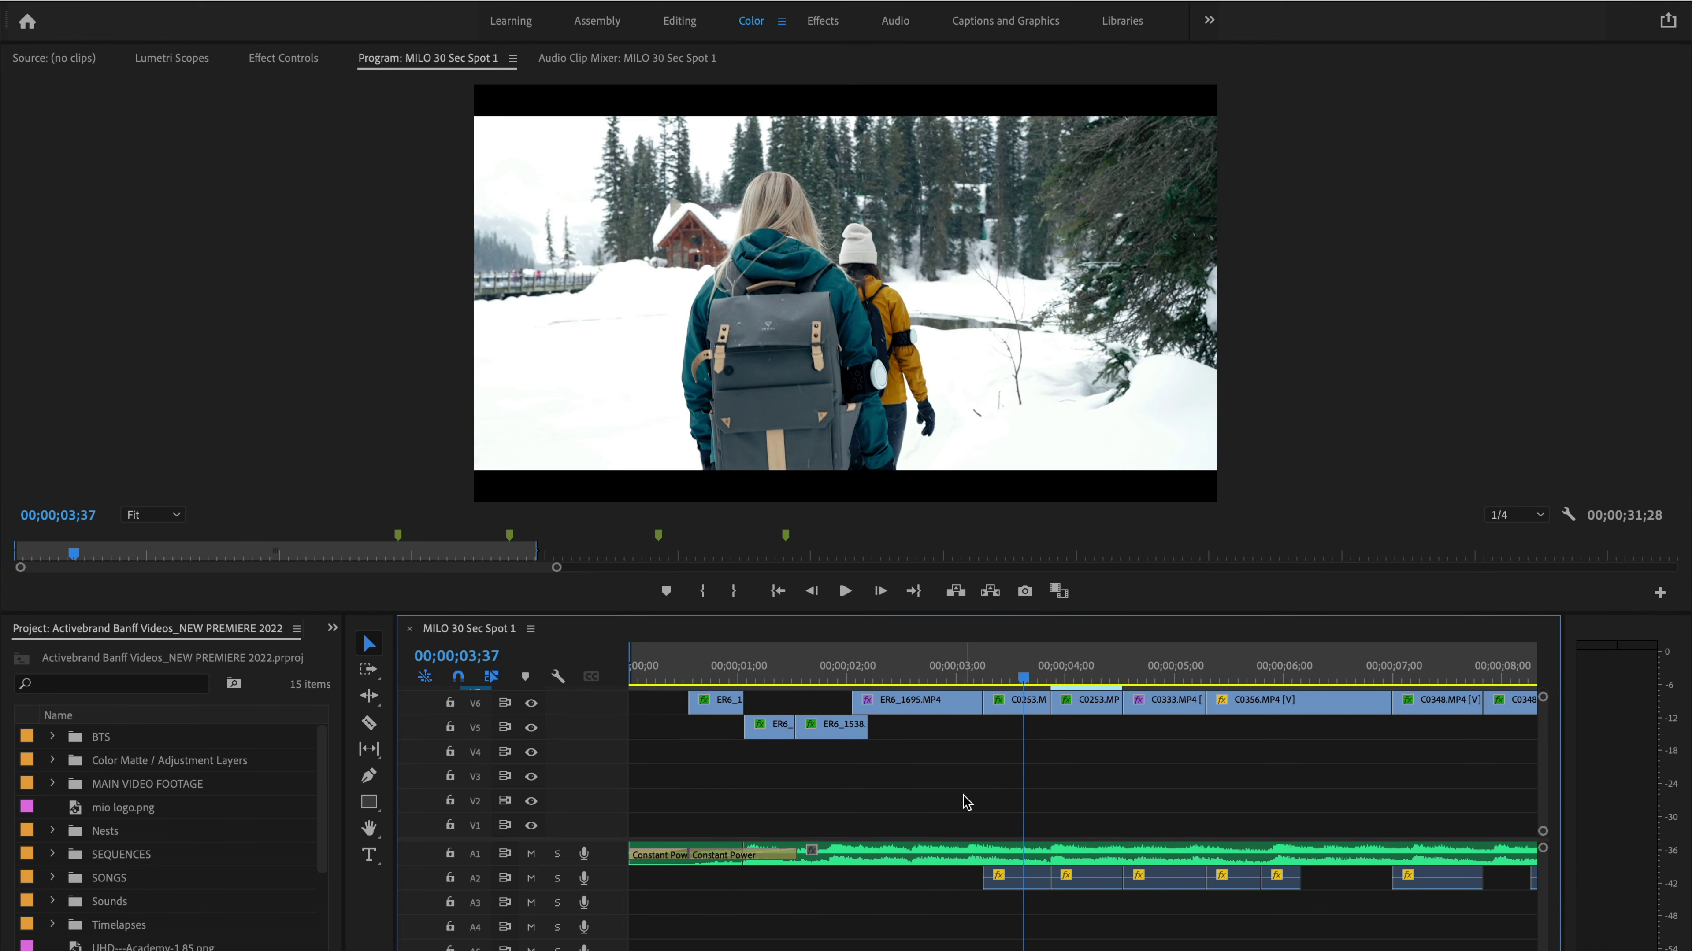
mouse_move(614, 712)
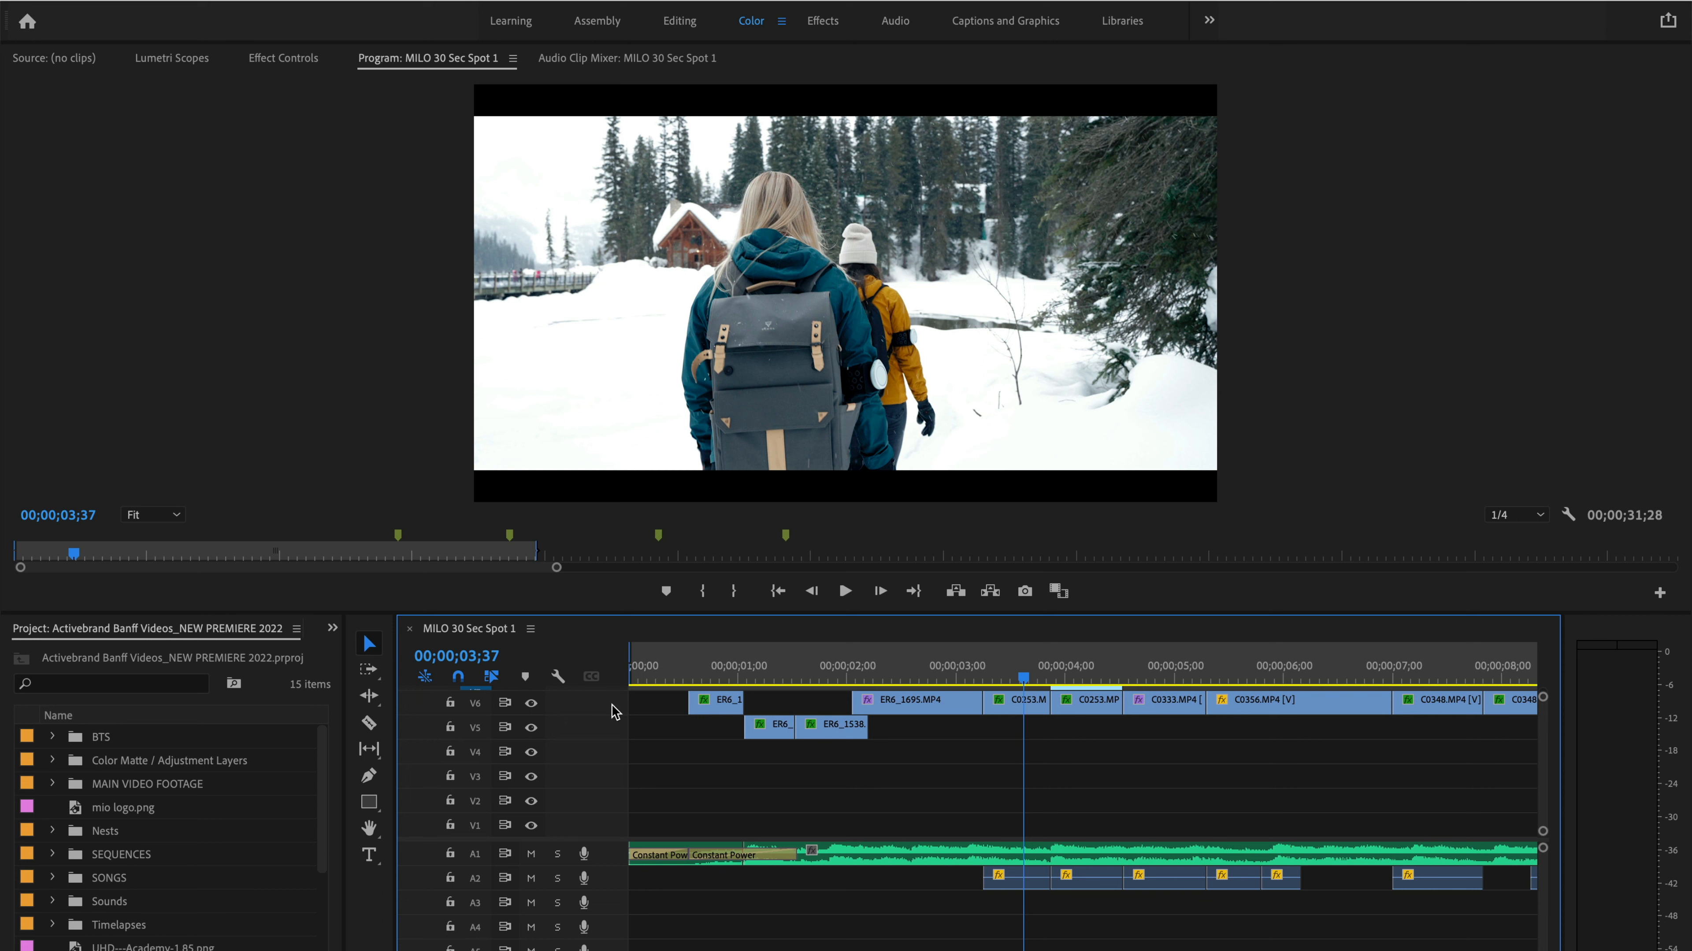
mouse_move(615, 630)
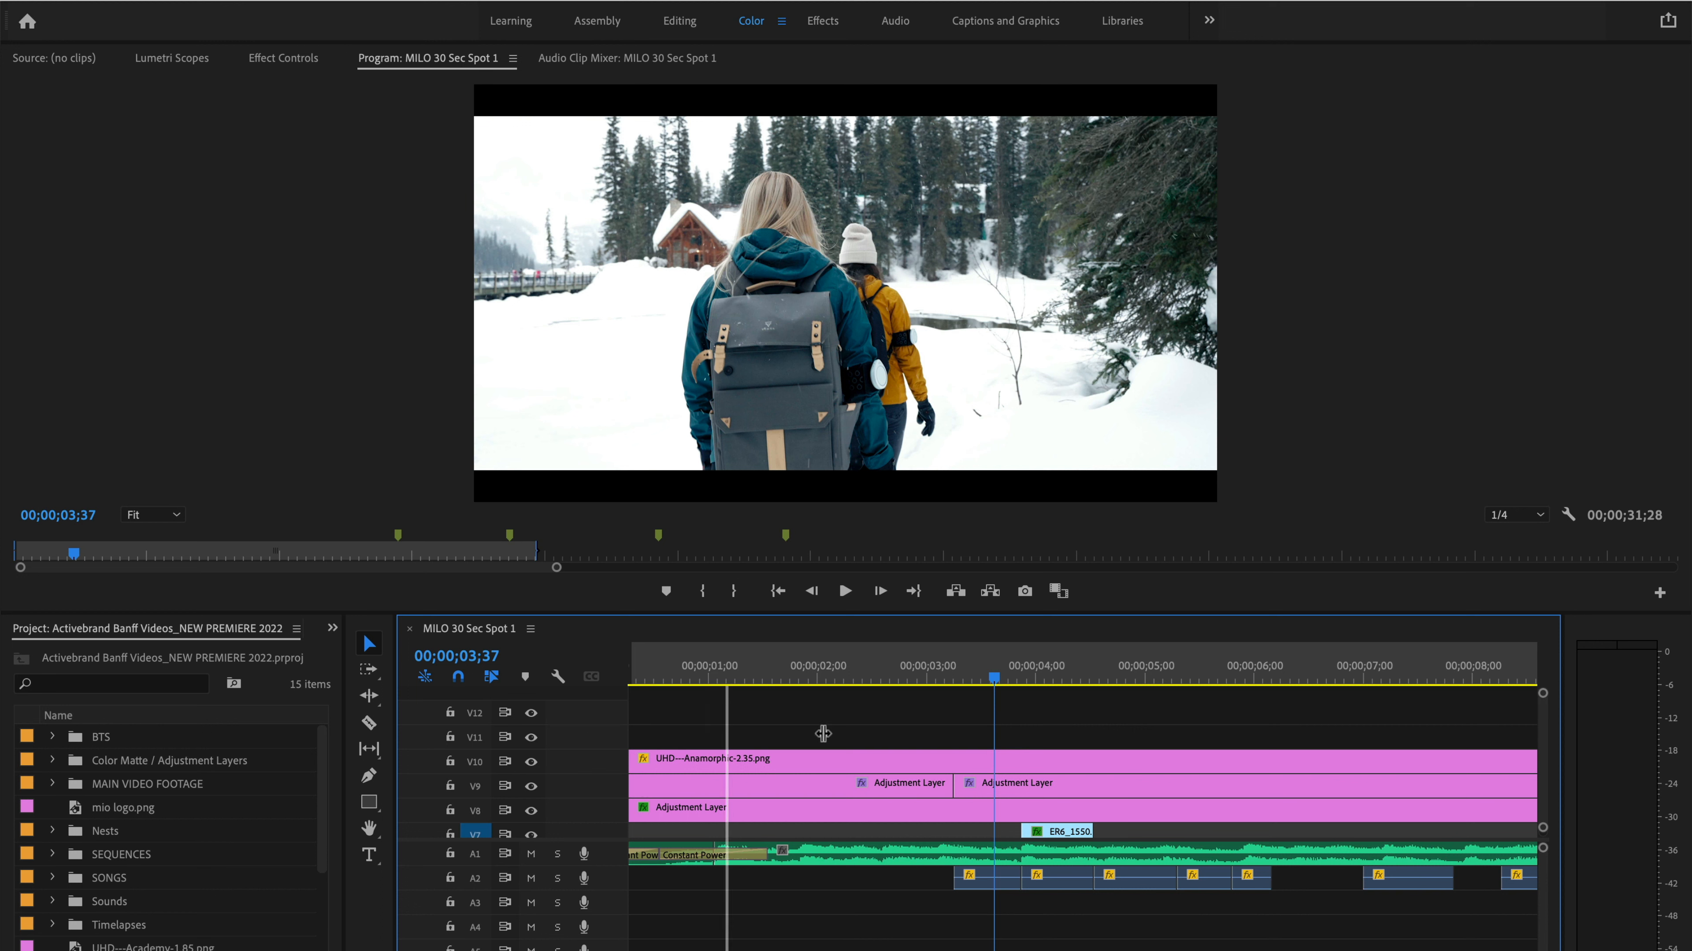
mouse_move(413, 841)
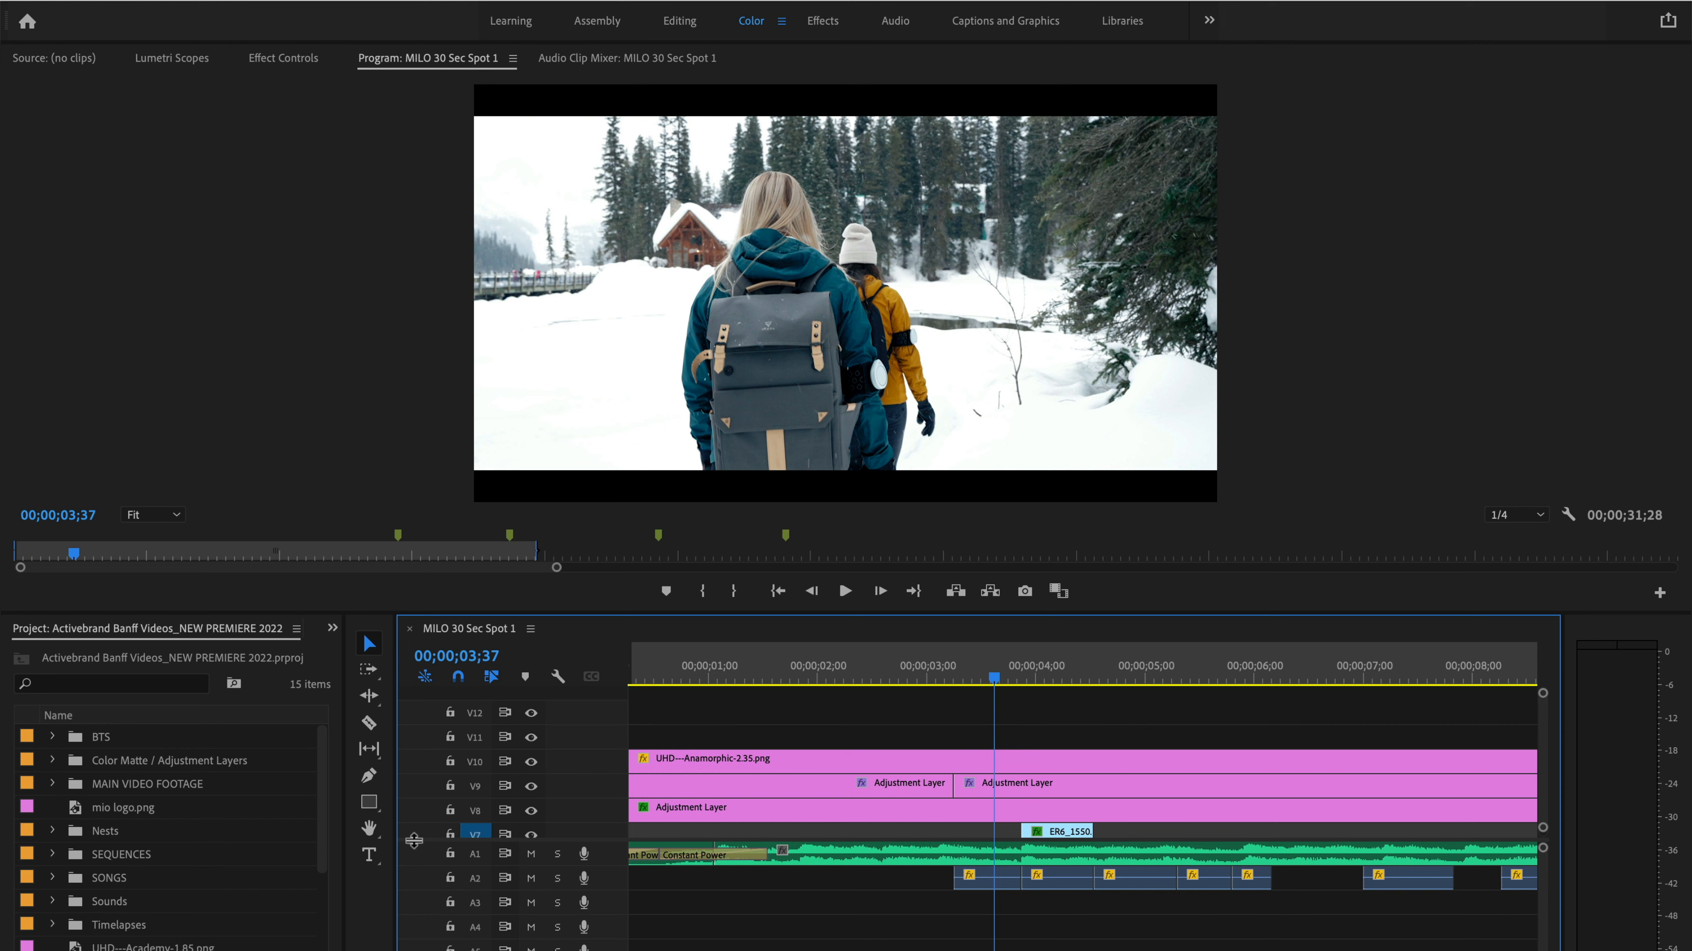
scroll("down", 3)
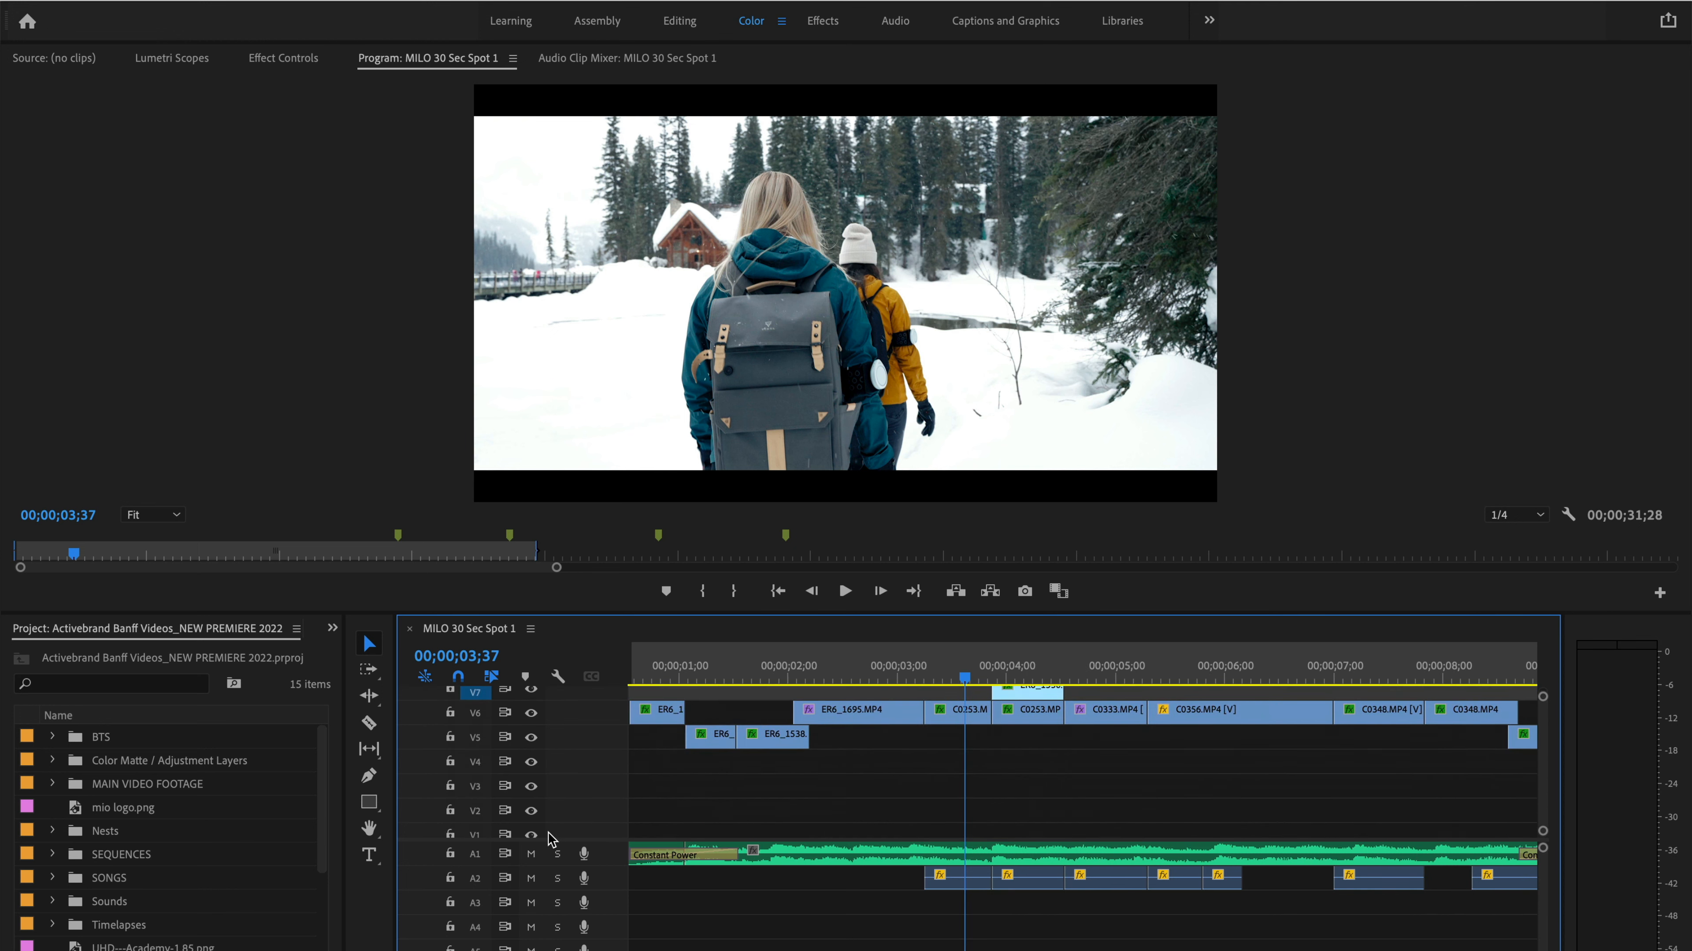
scroll("up", 3)
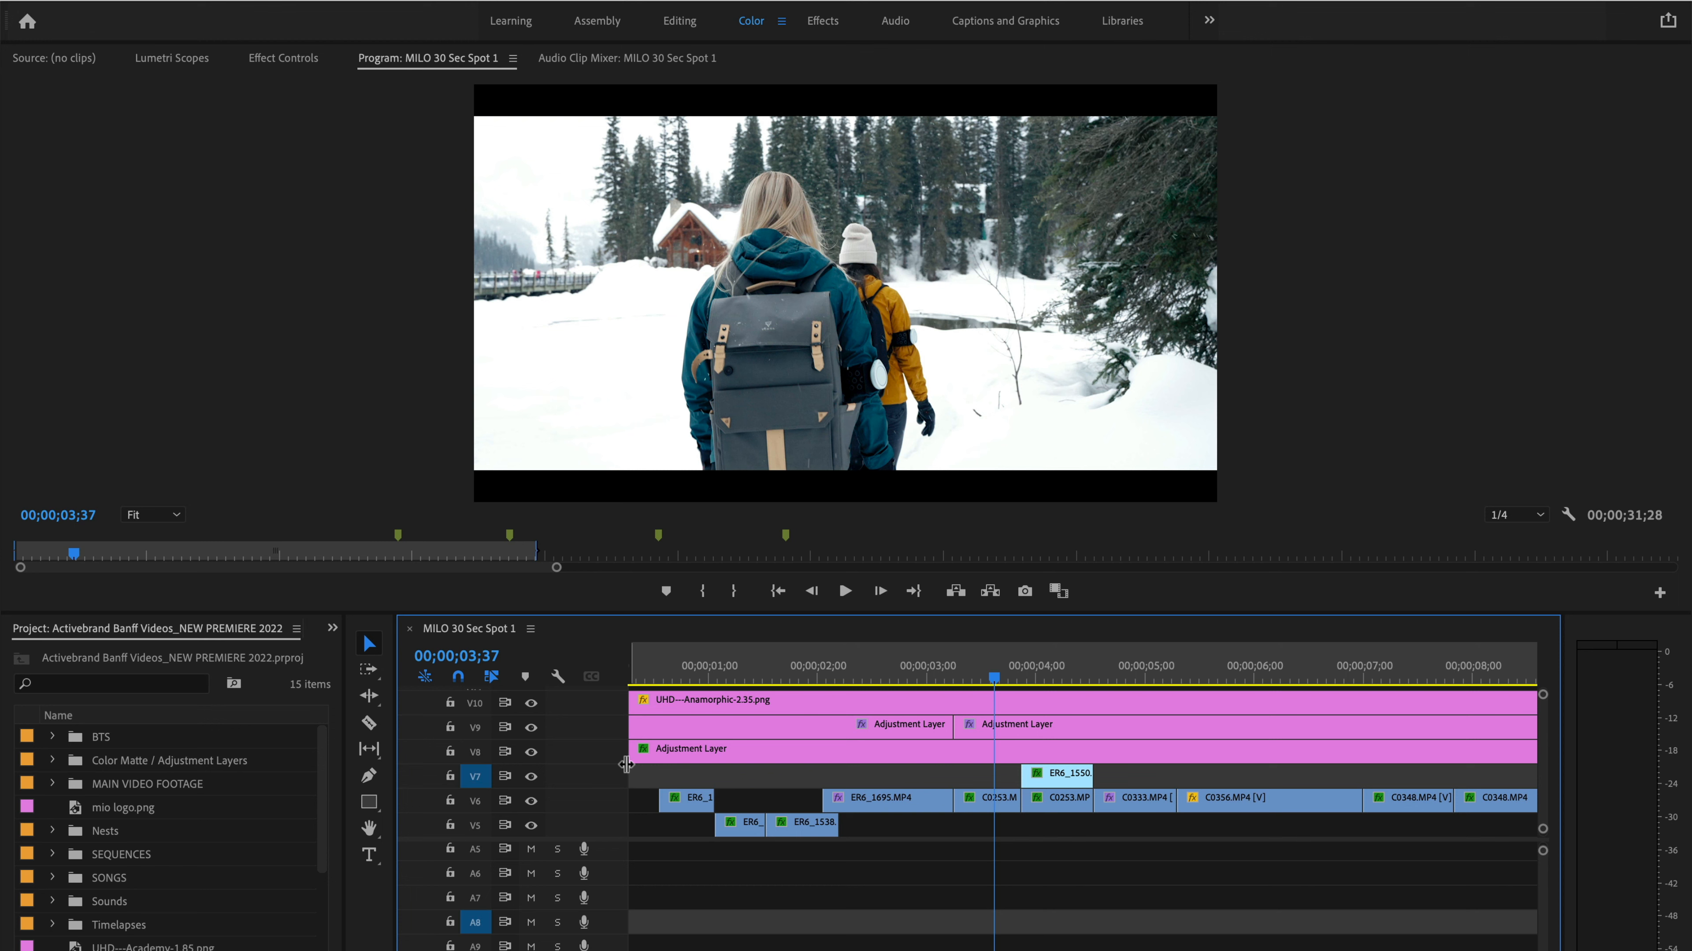
mouse_move(591, 891)
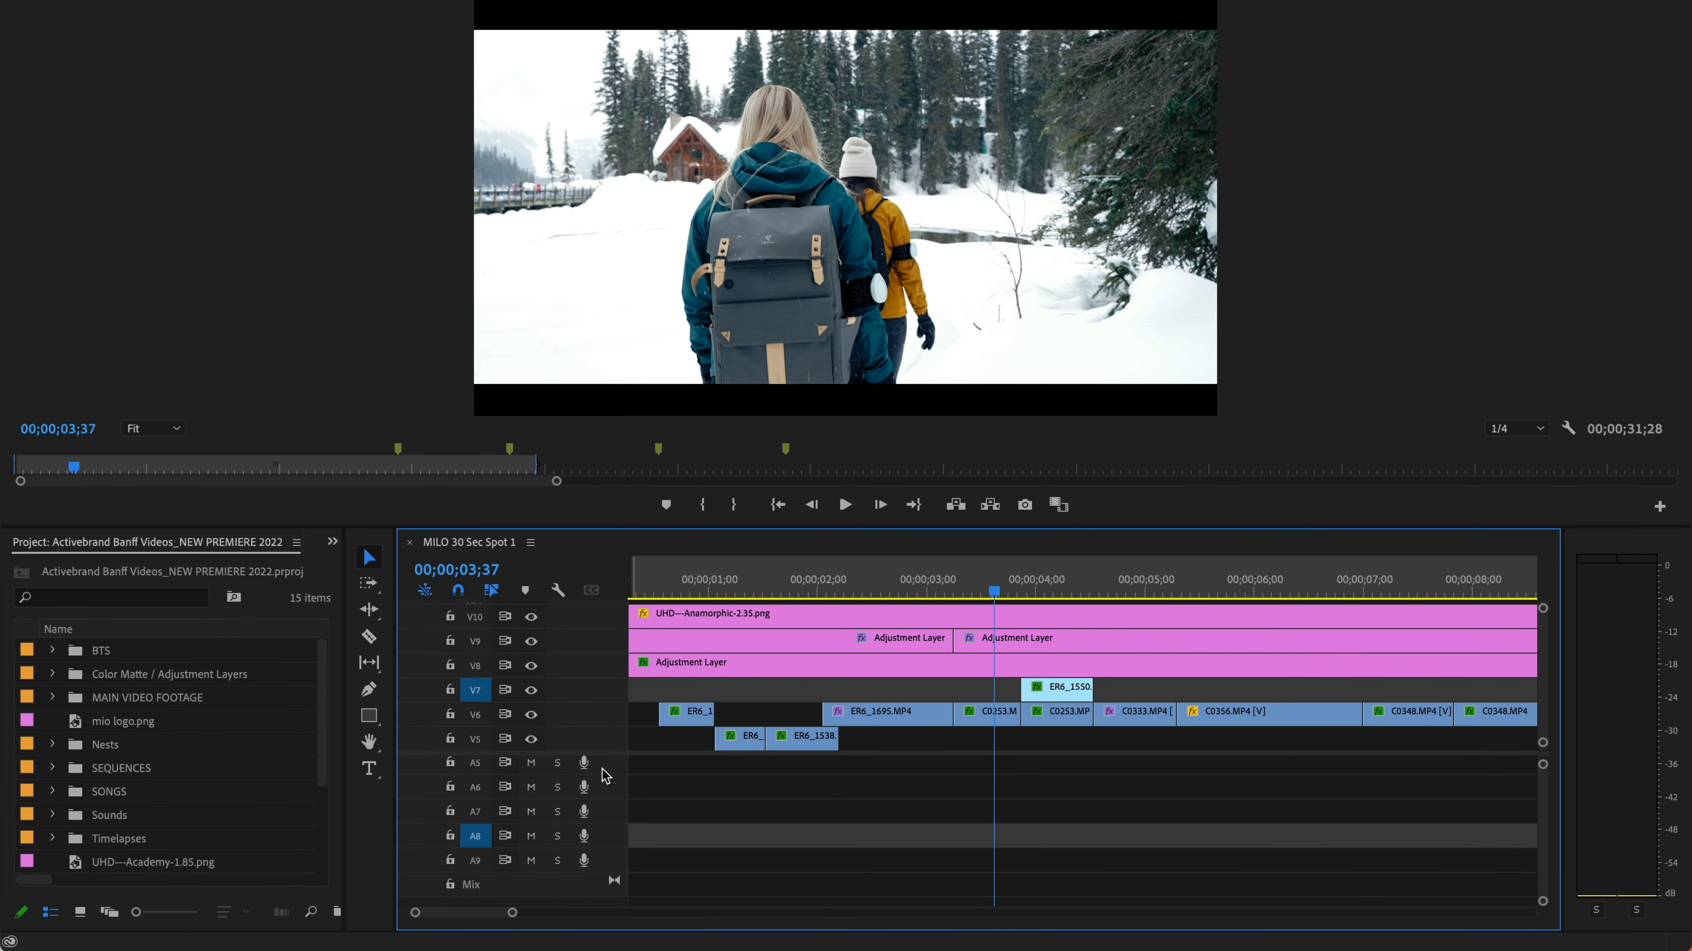
Step: Bring up the audio track header's customization options after making the timeline taller
right_click(571, 766)
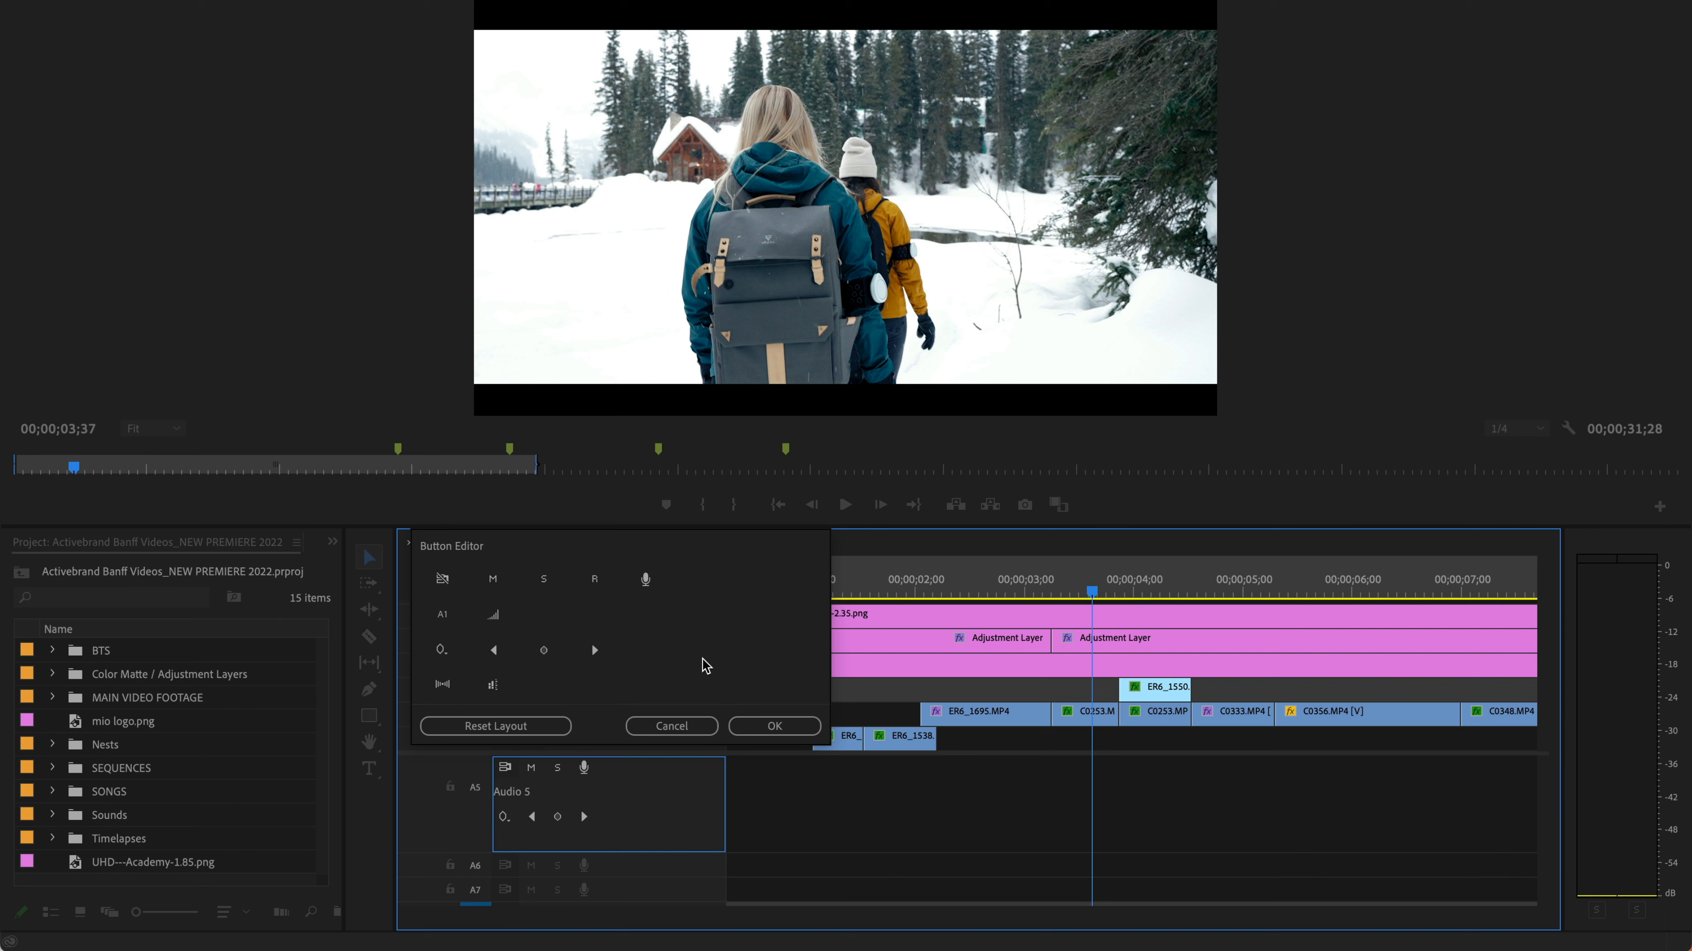
mouse_move(655, 696)
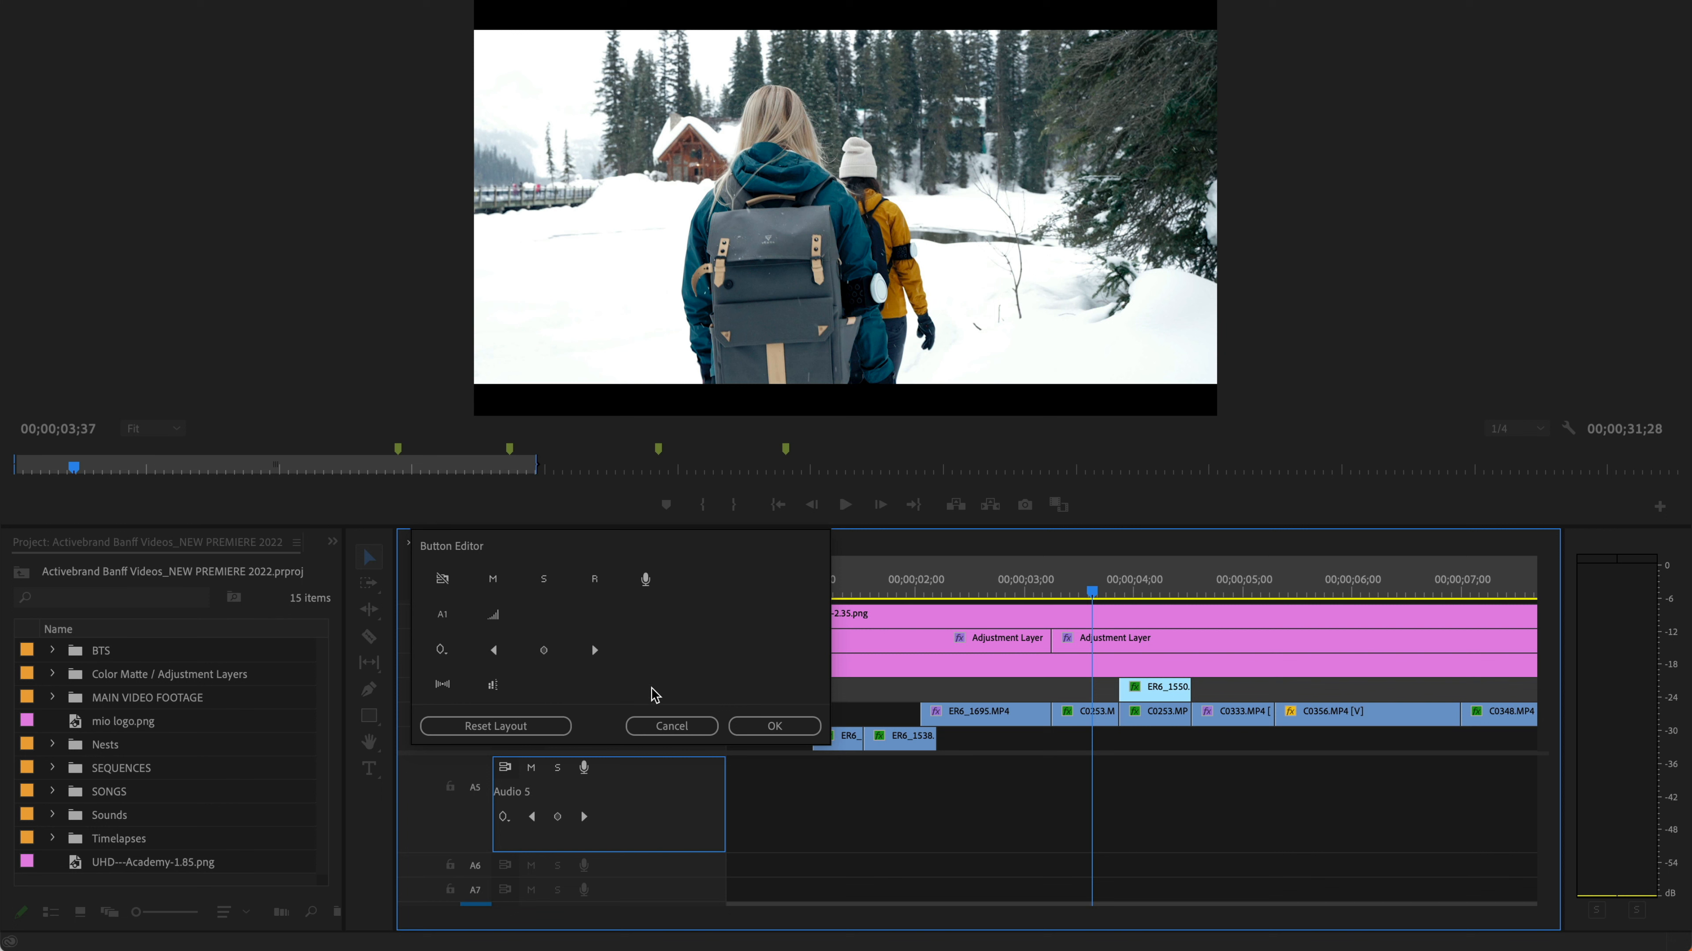
mouse_move(590, 782)
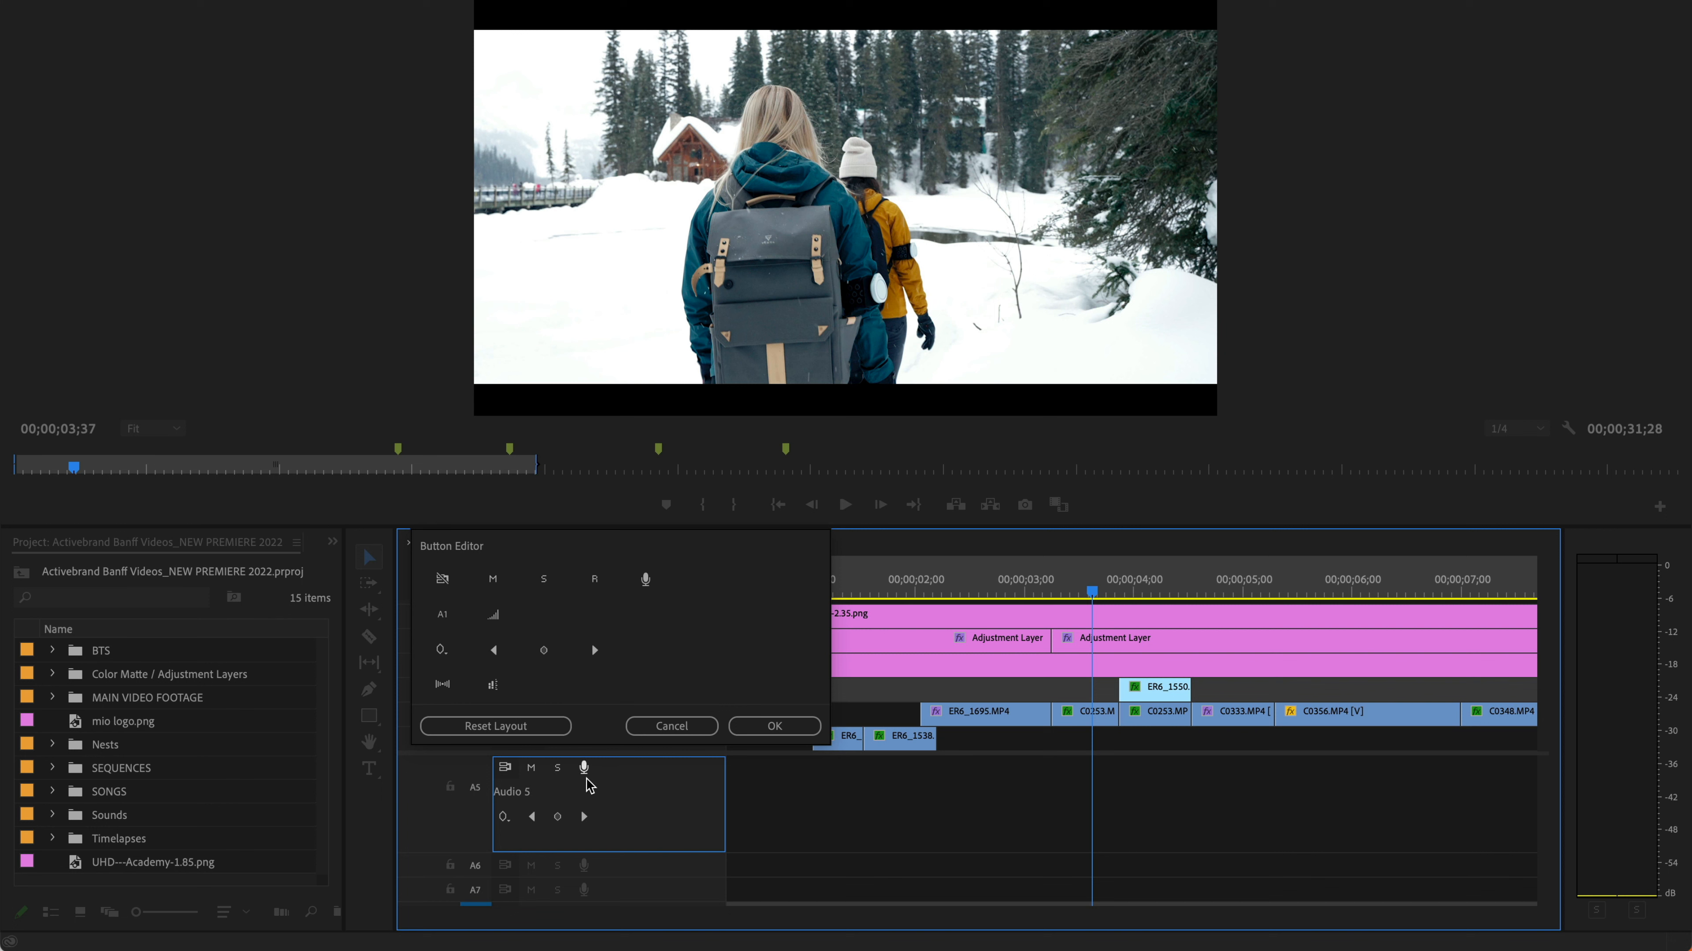
mouse_move(559, 777)
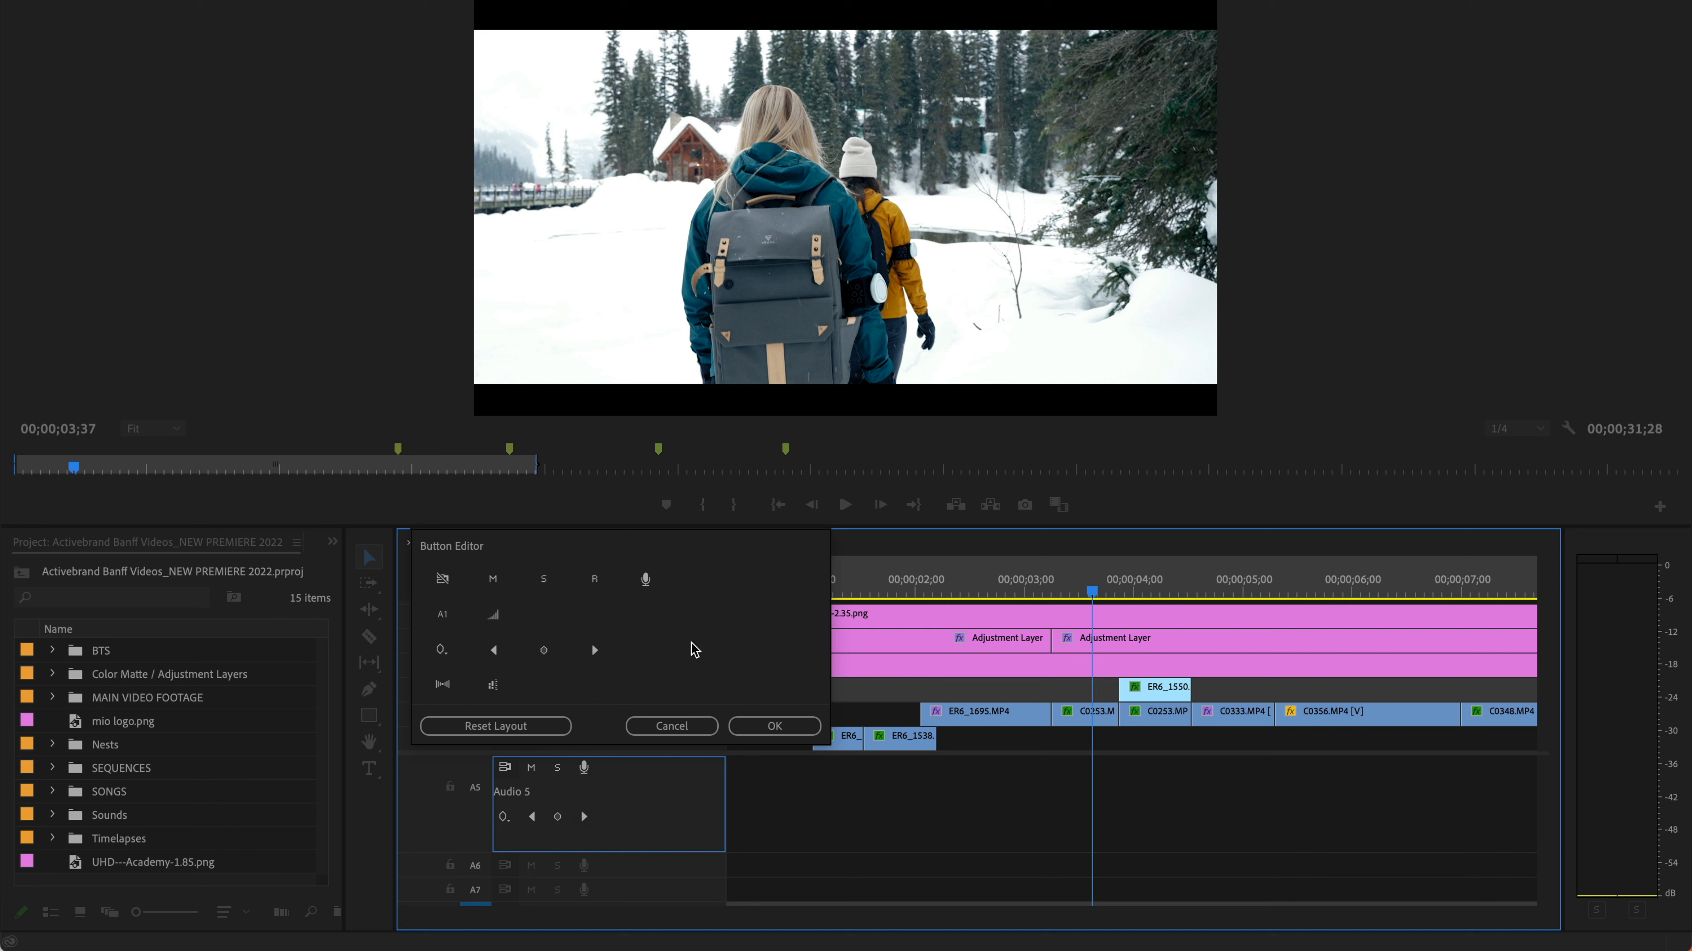
mouse_move(682, 696)
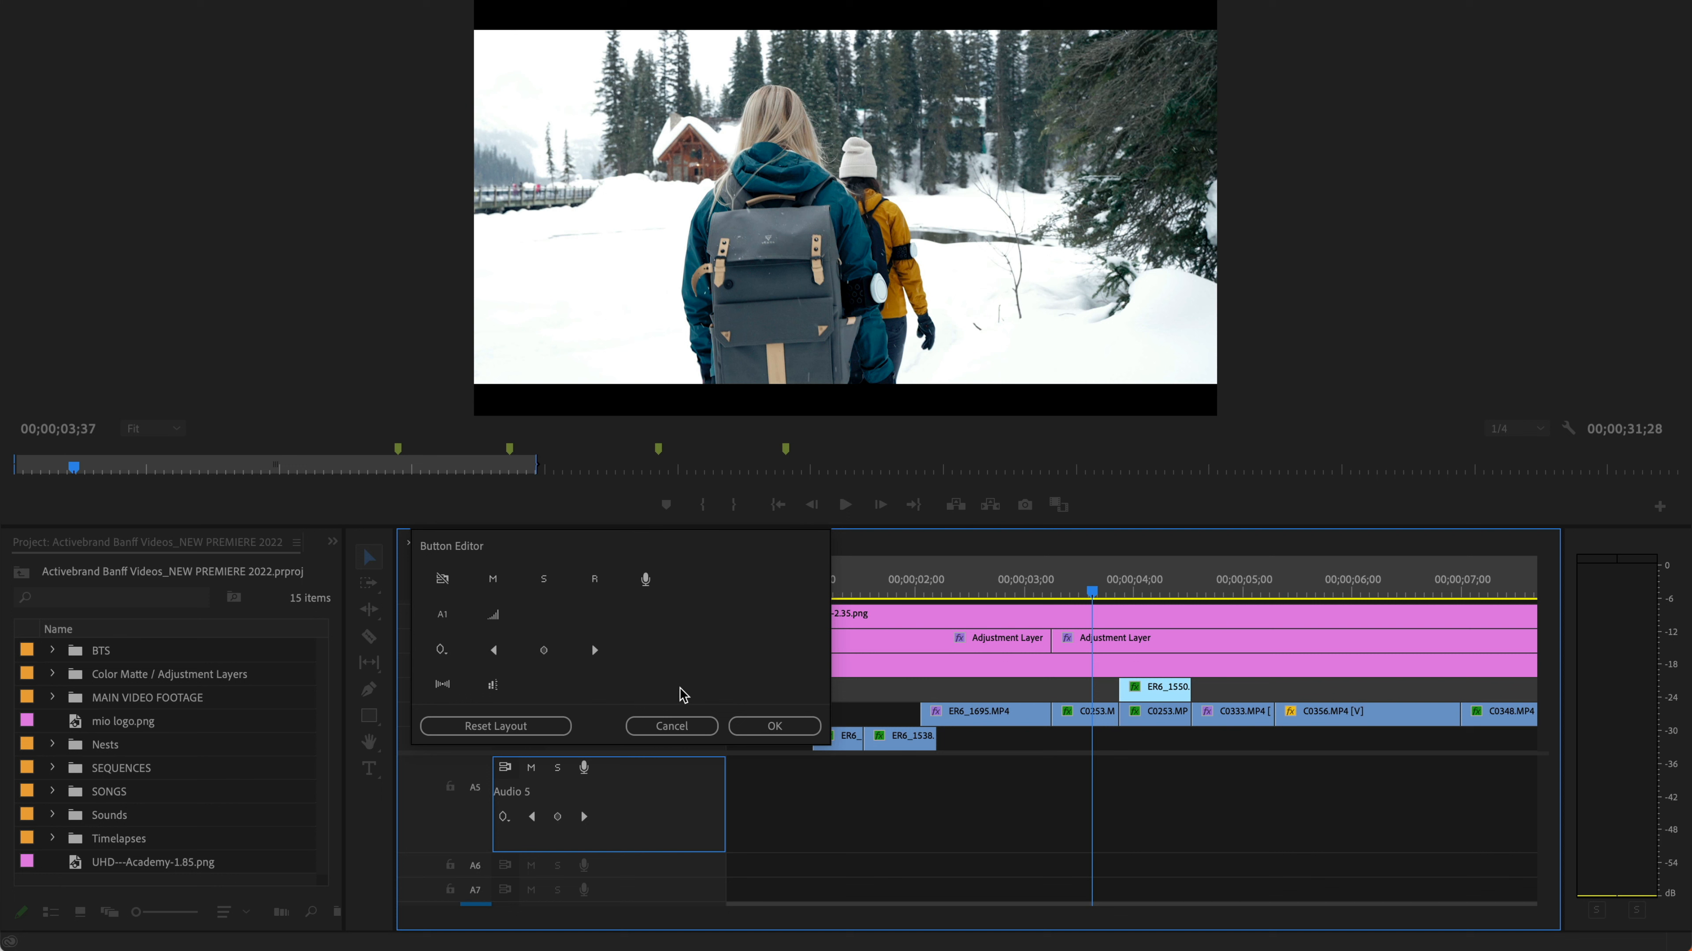
mouse_move(534, 822)
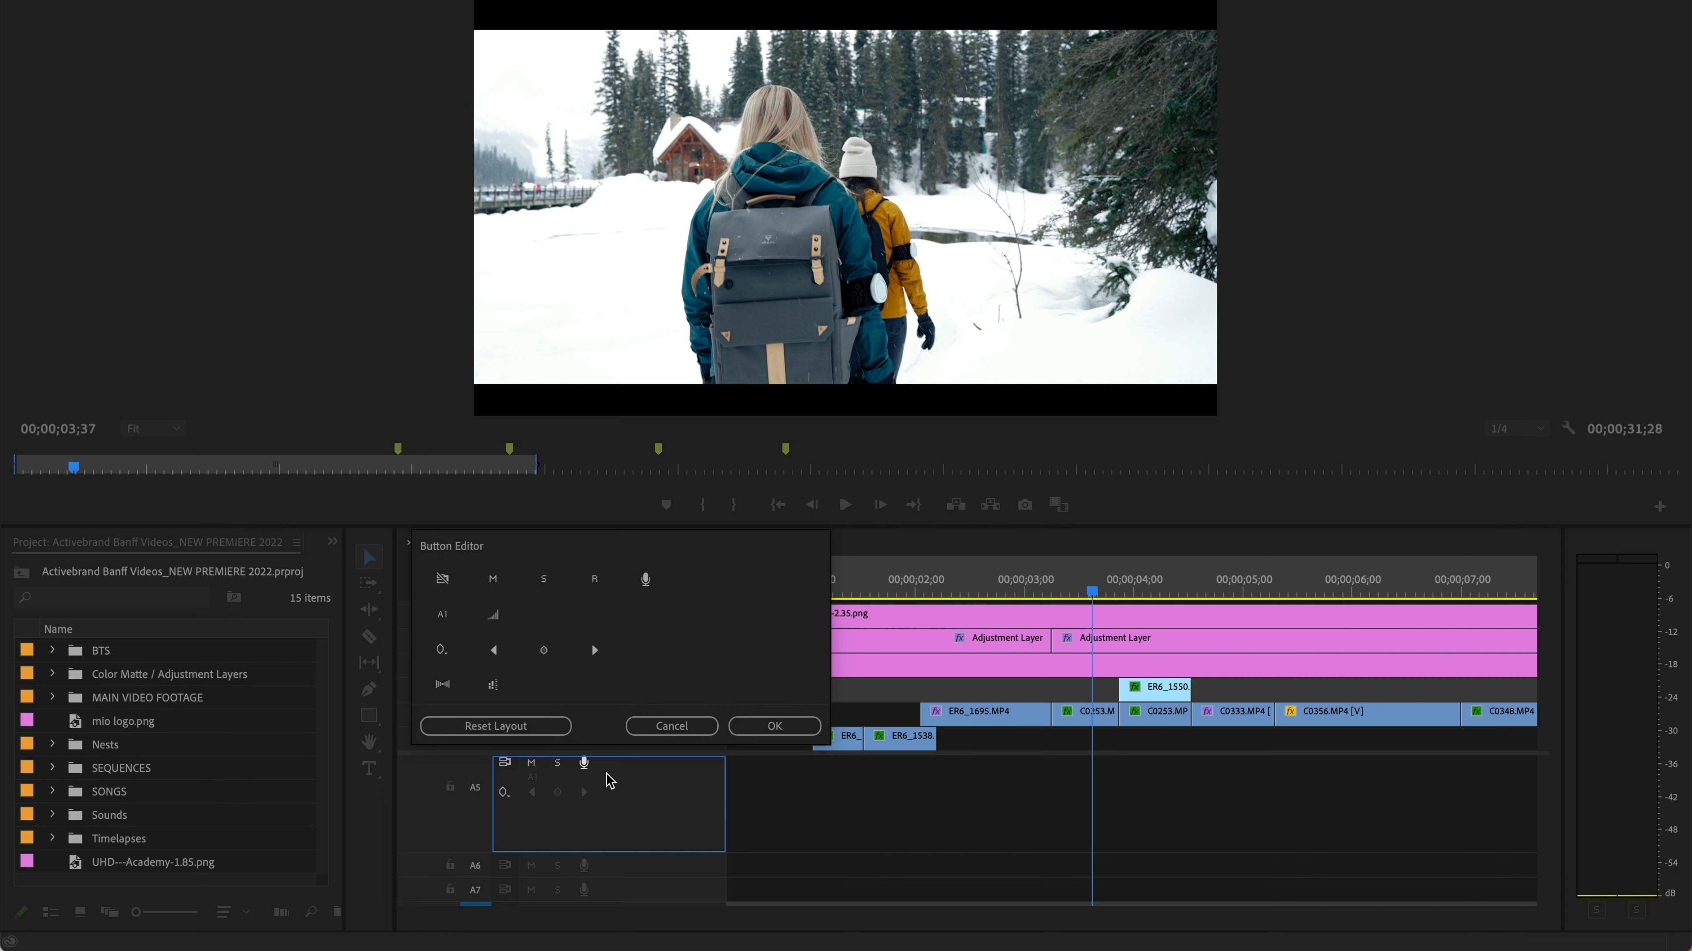
mouse_move(652, 681)
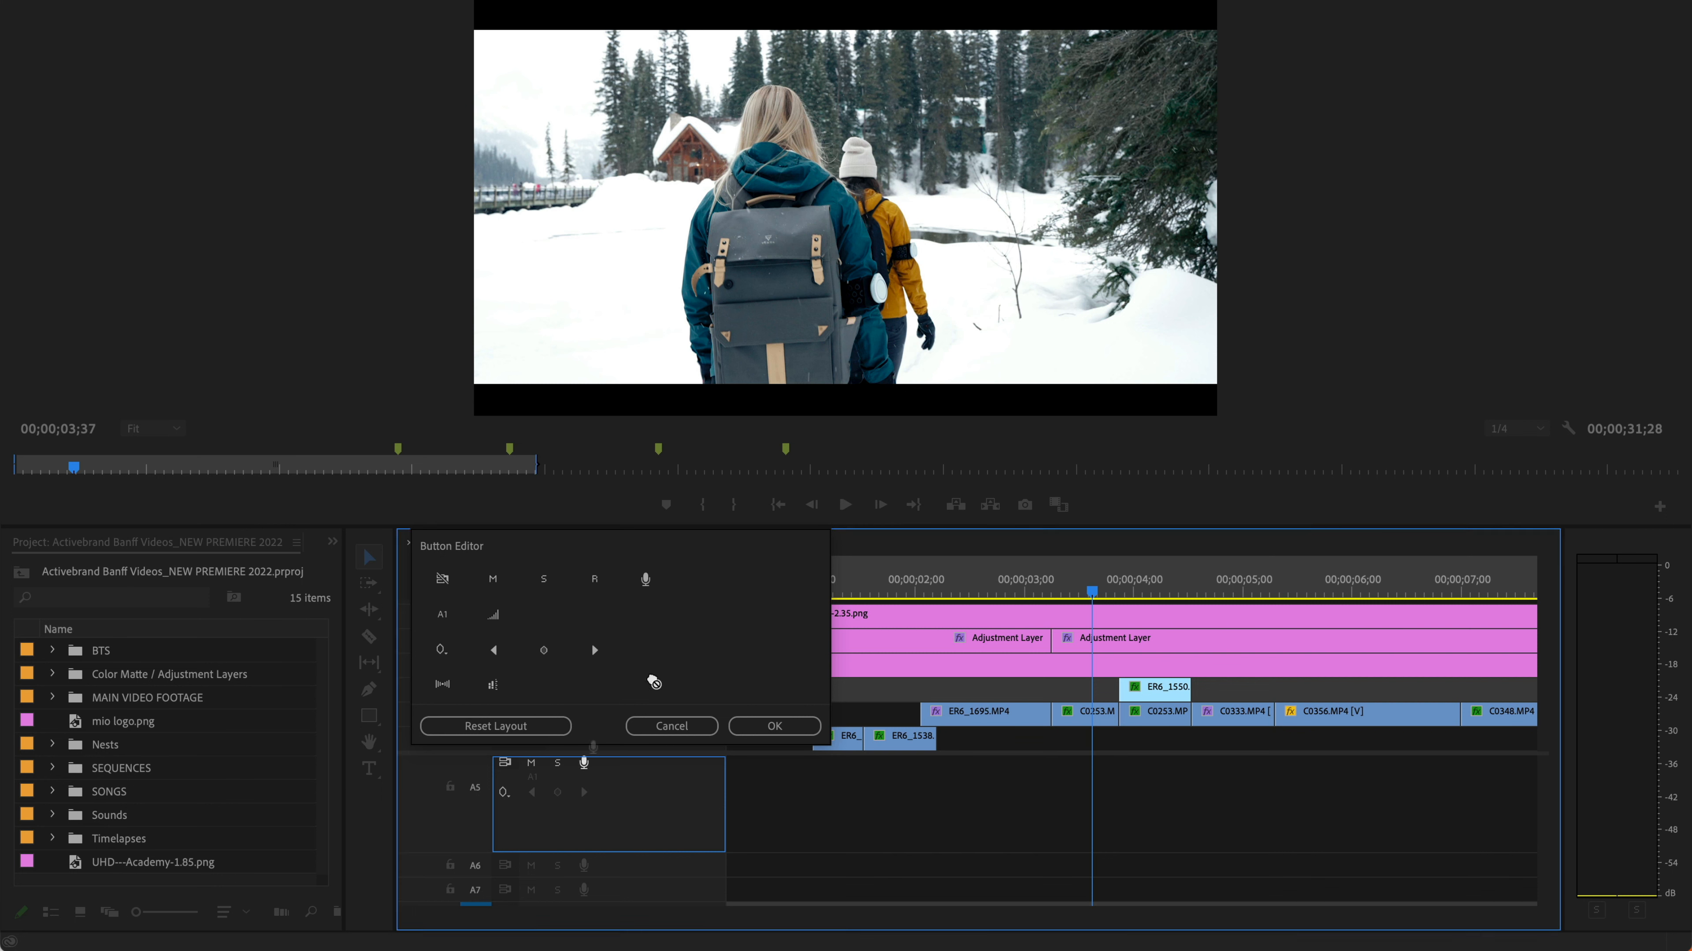
mouse_move(505, 772)
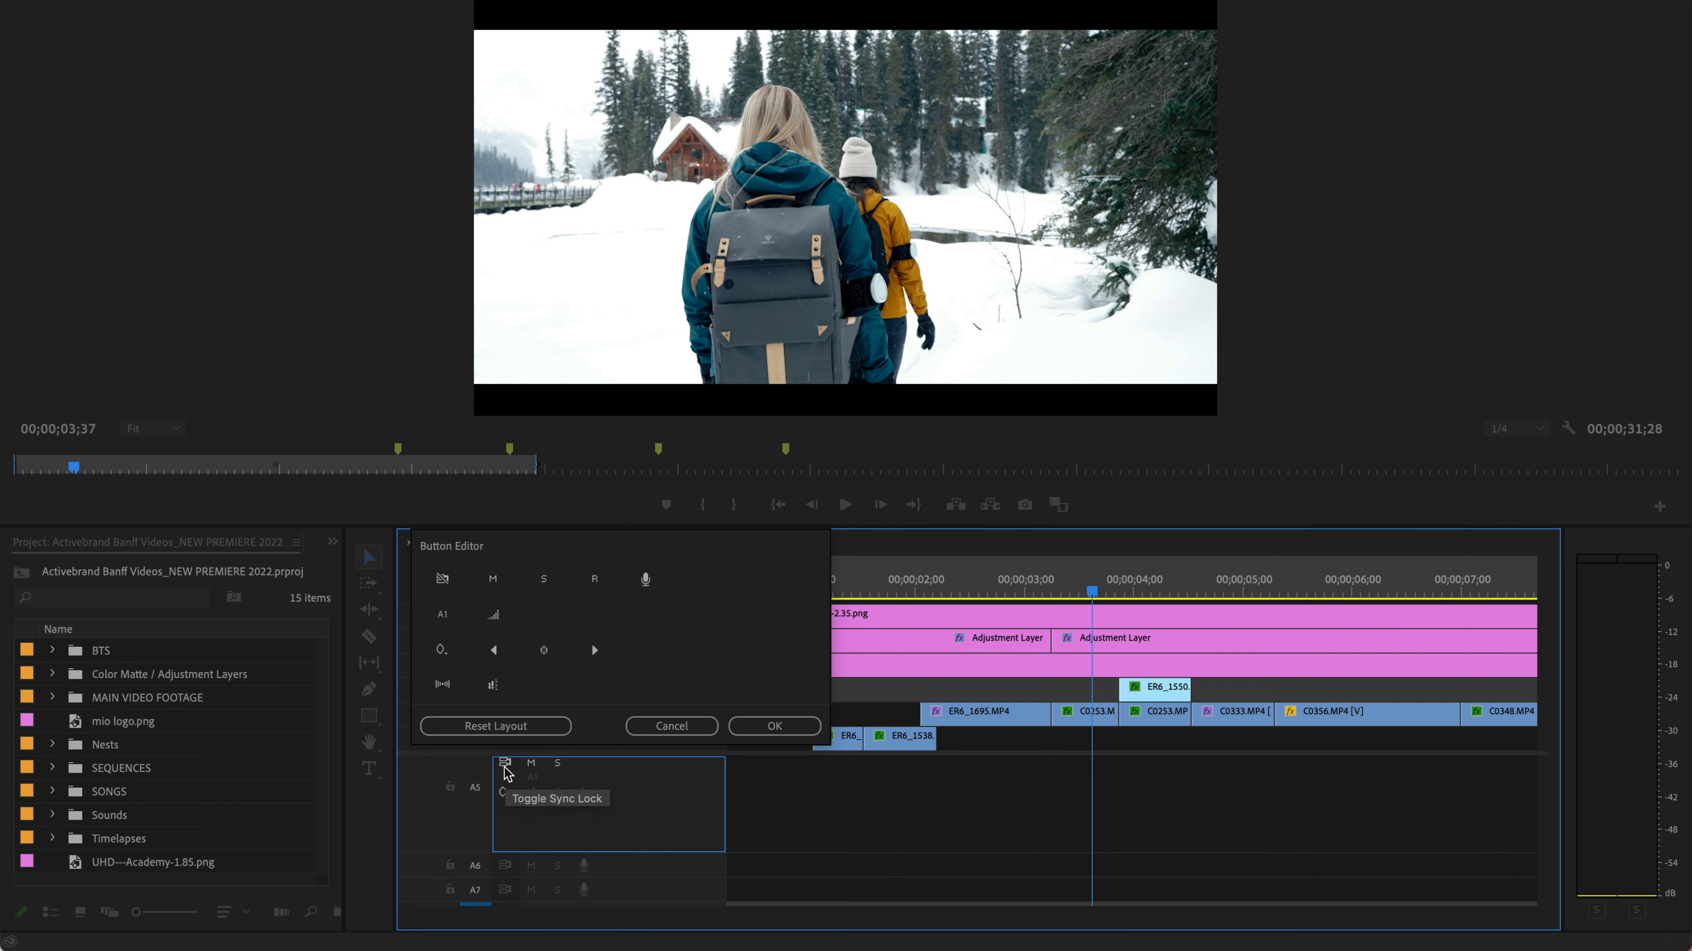
mouse_move(532, 787)
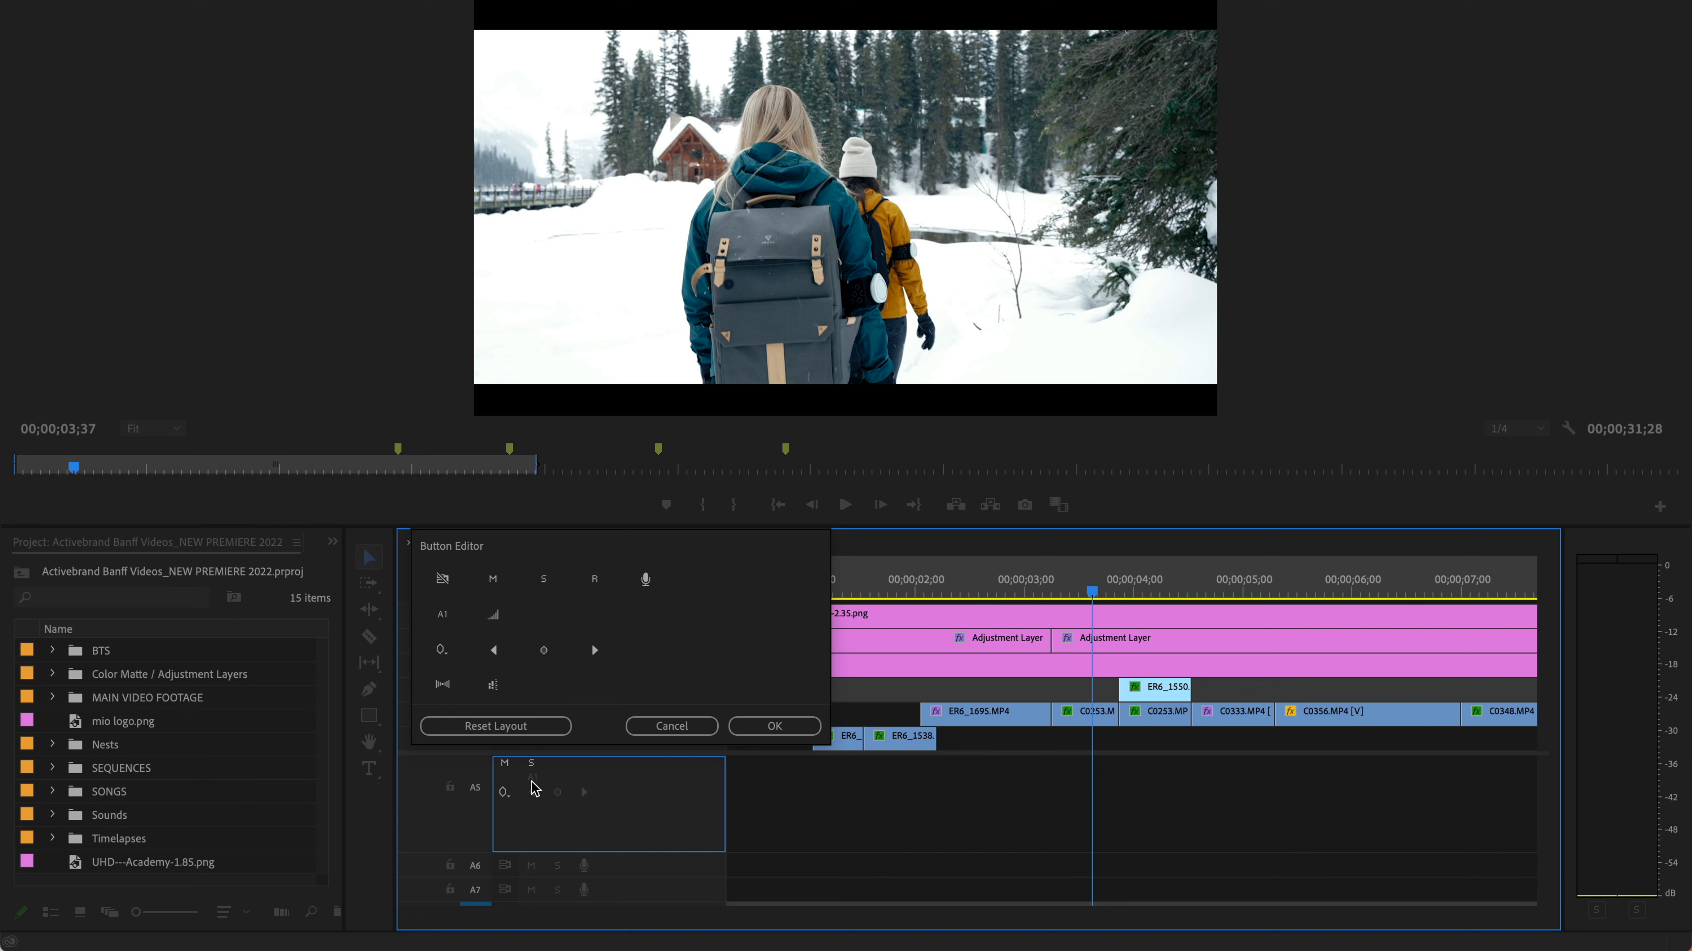
mouse_move(645, 580)
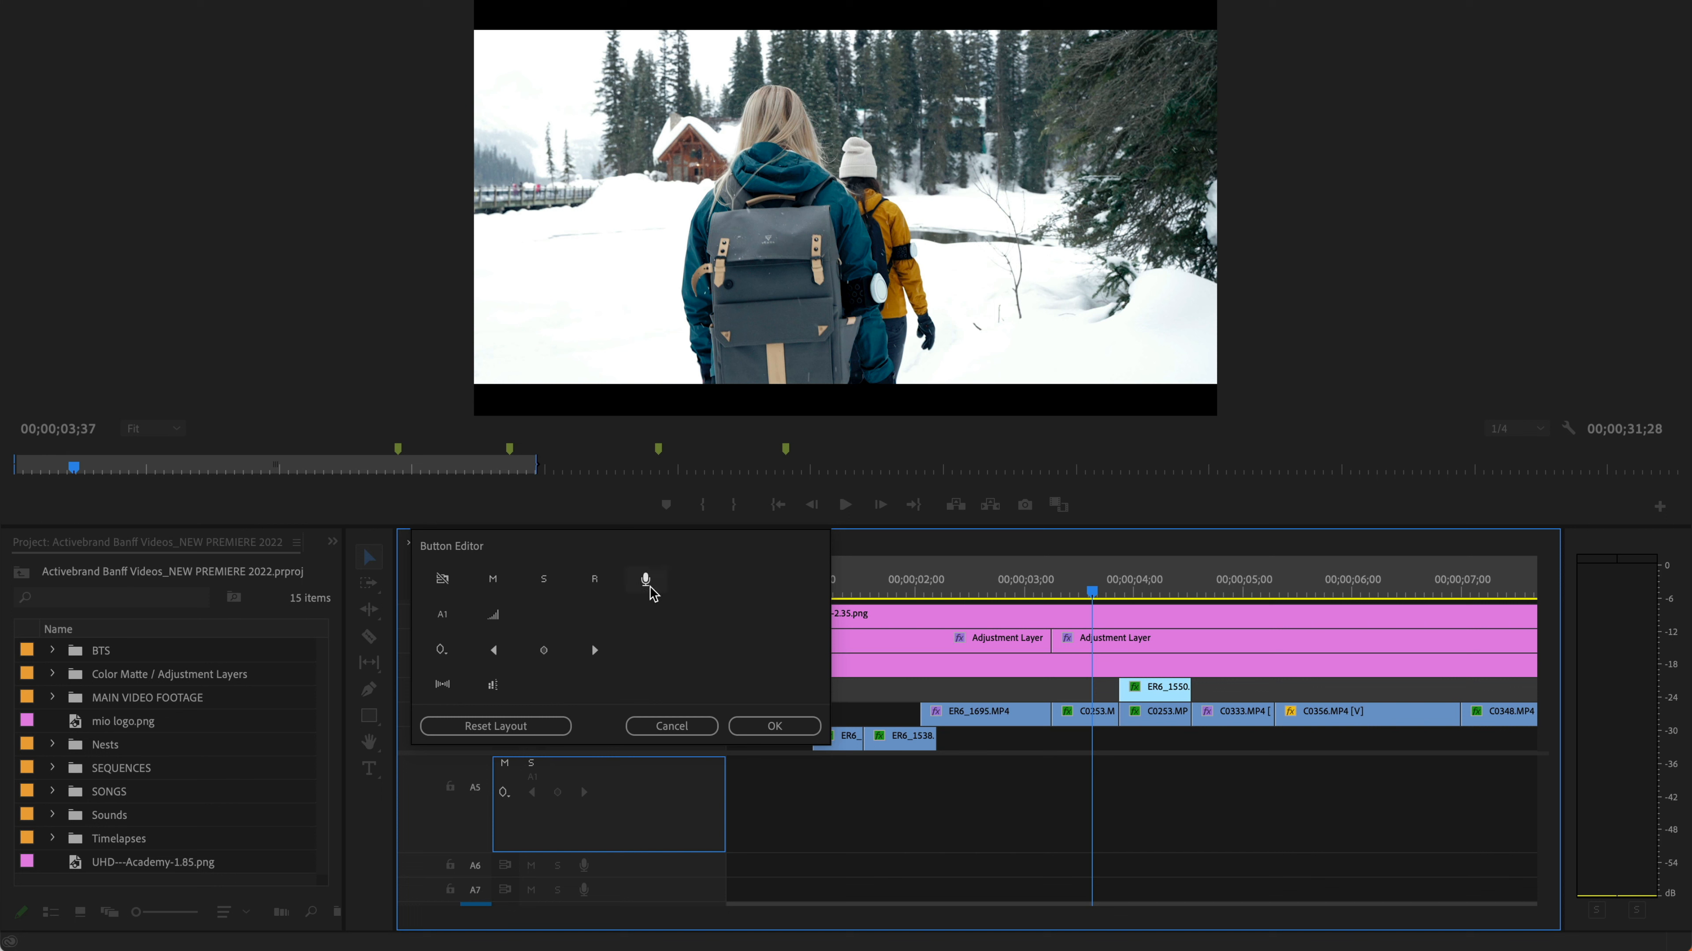
Step: Confirm the Button Editor layout with Toggle Sync Lock and Voice-over Record removed
left_click(774, 725)
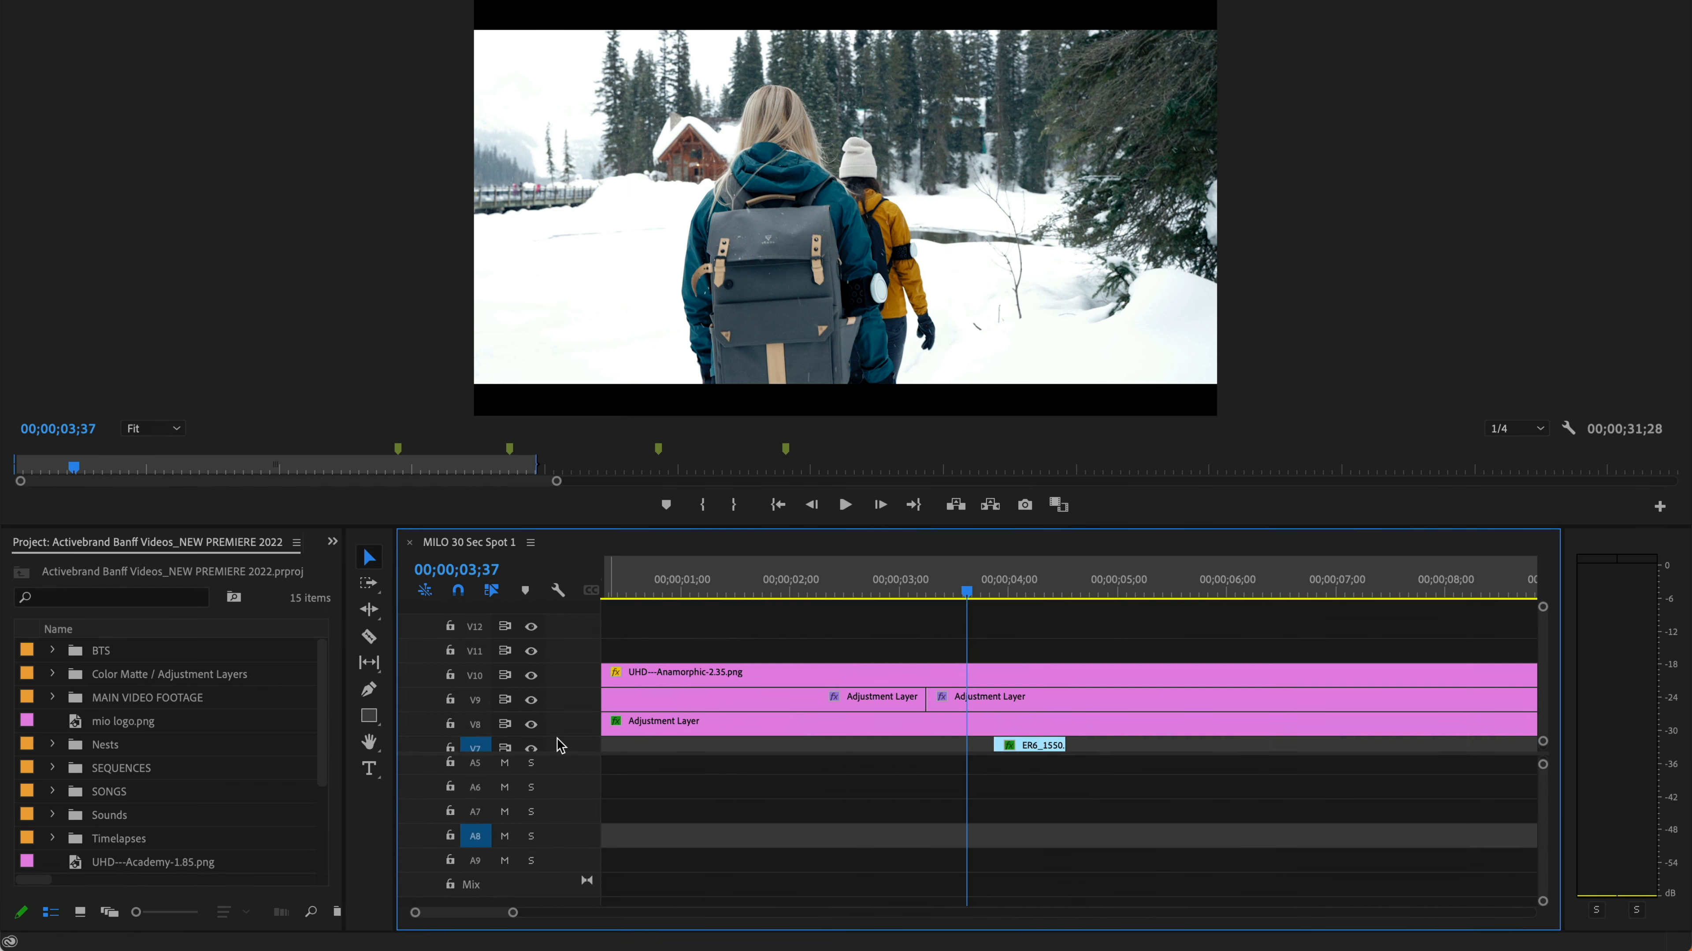
mouse_move(570, 705)
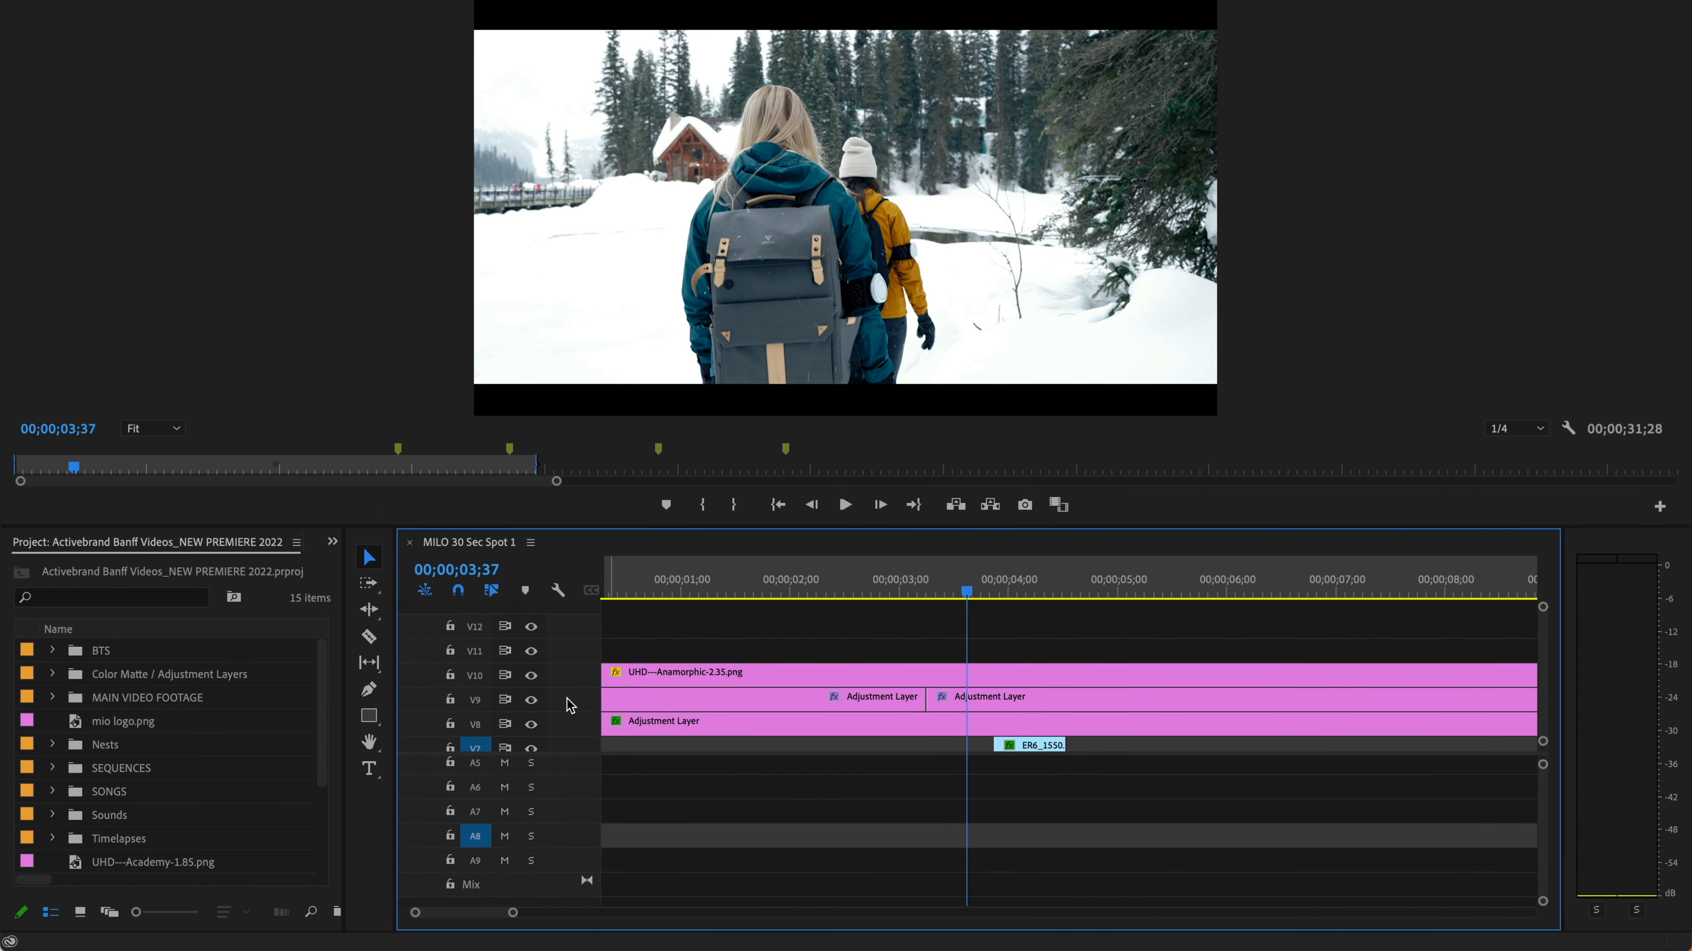
mouse_move(582, 819)
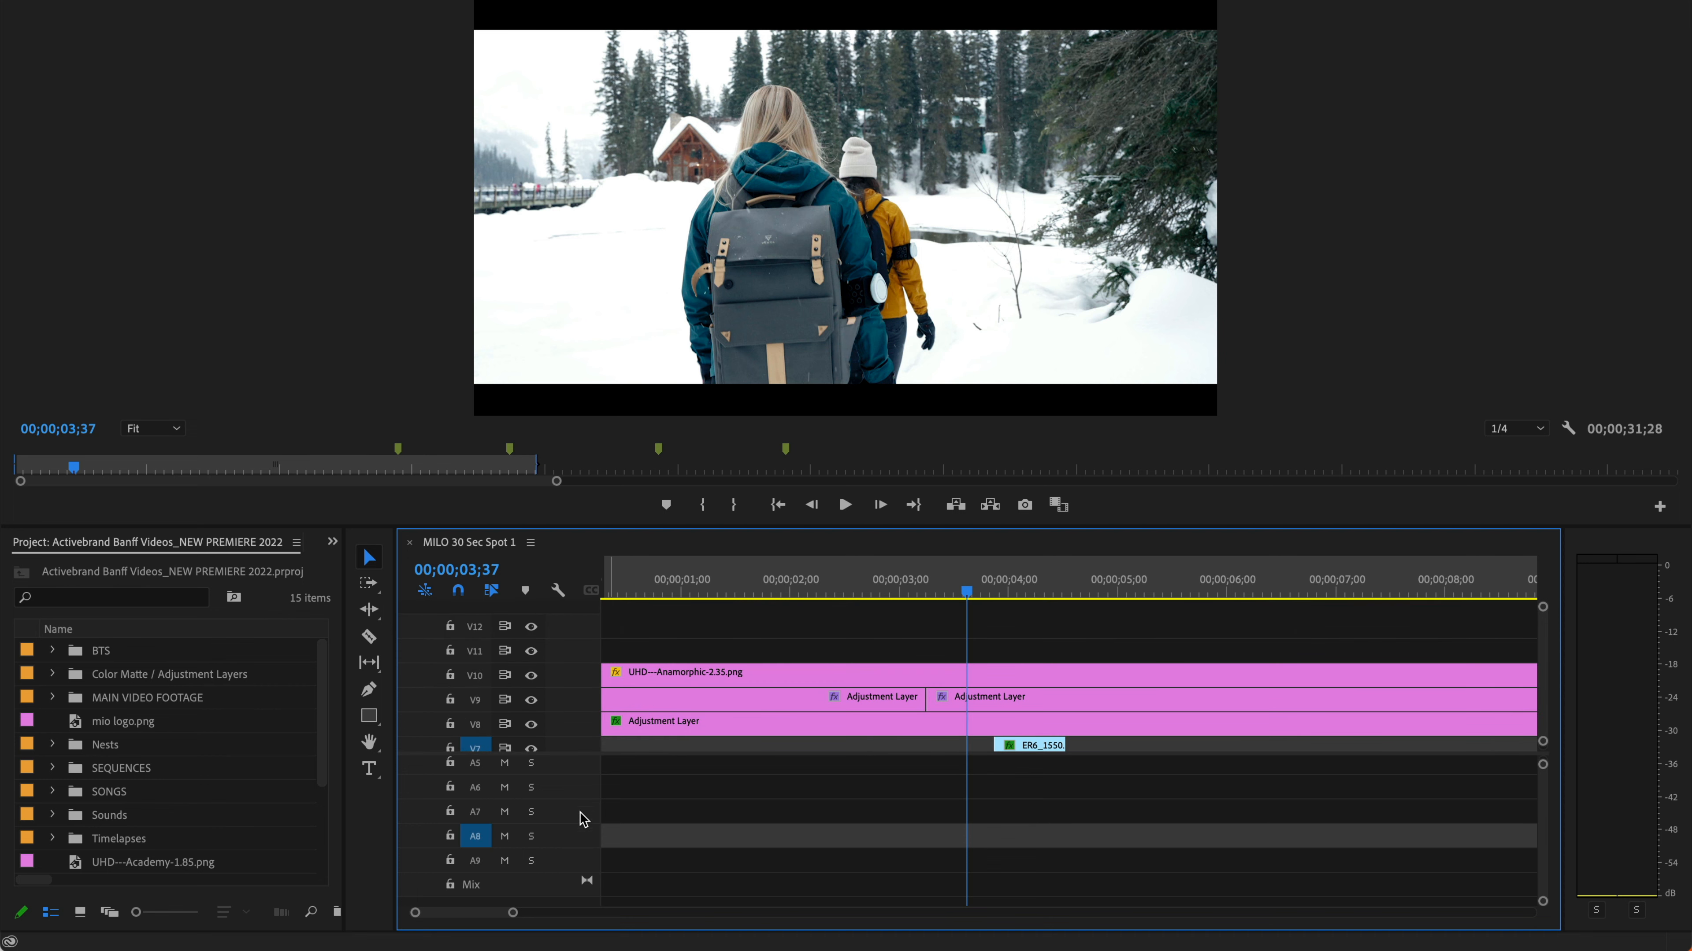
mouse_move(423, 828)
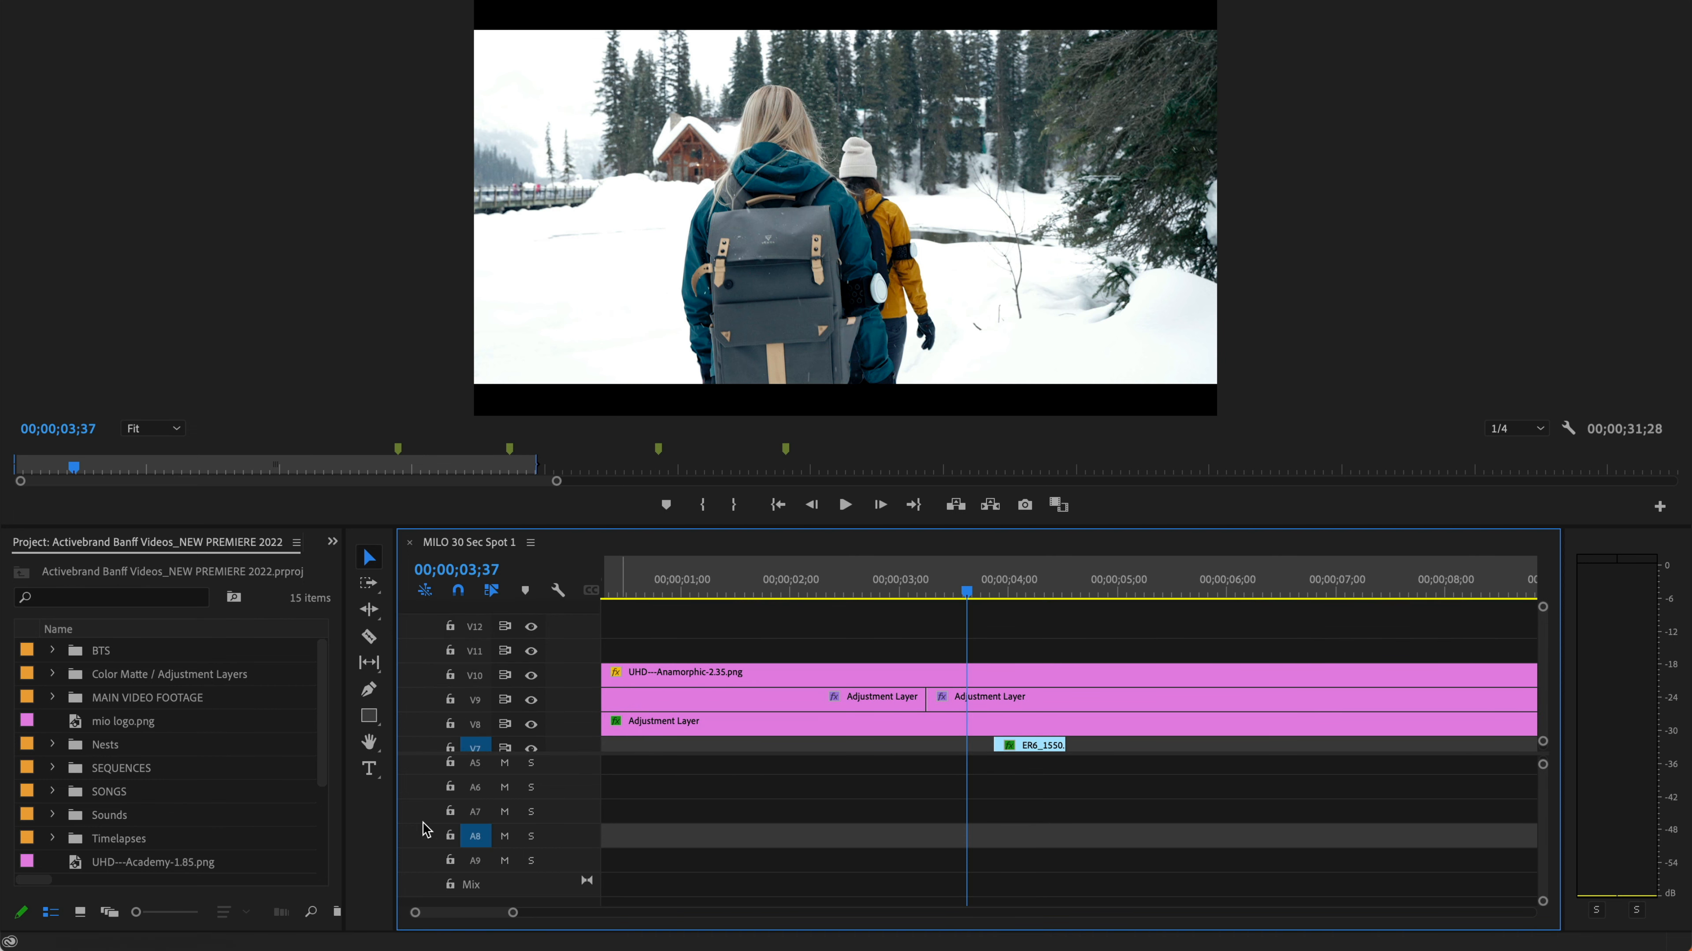
mouse_move(511, 570)
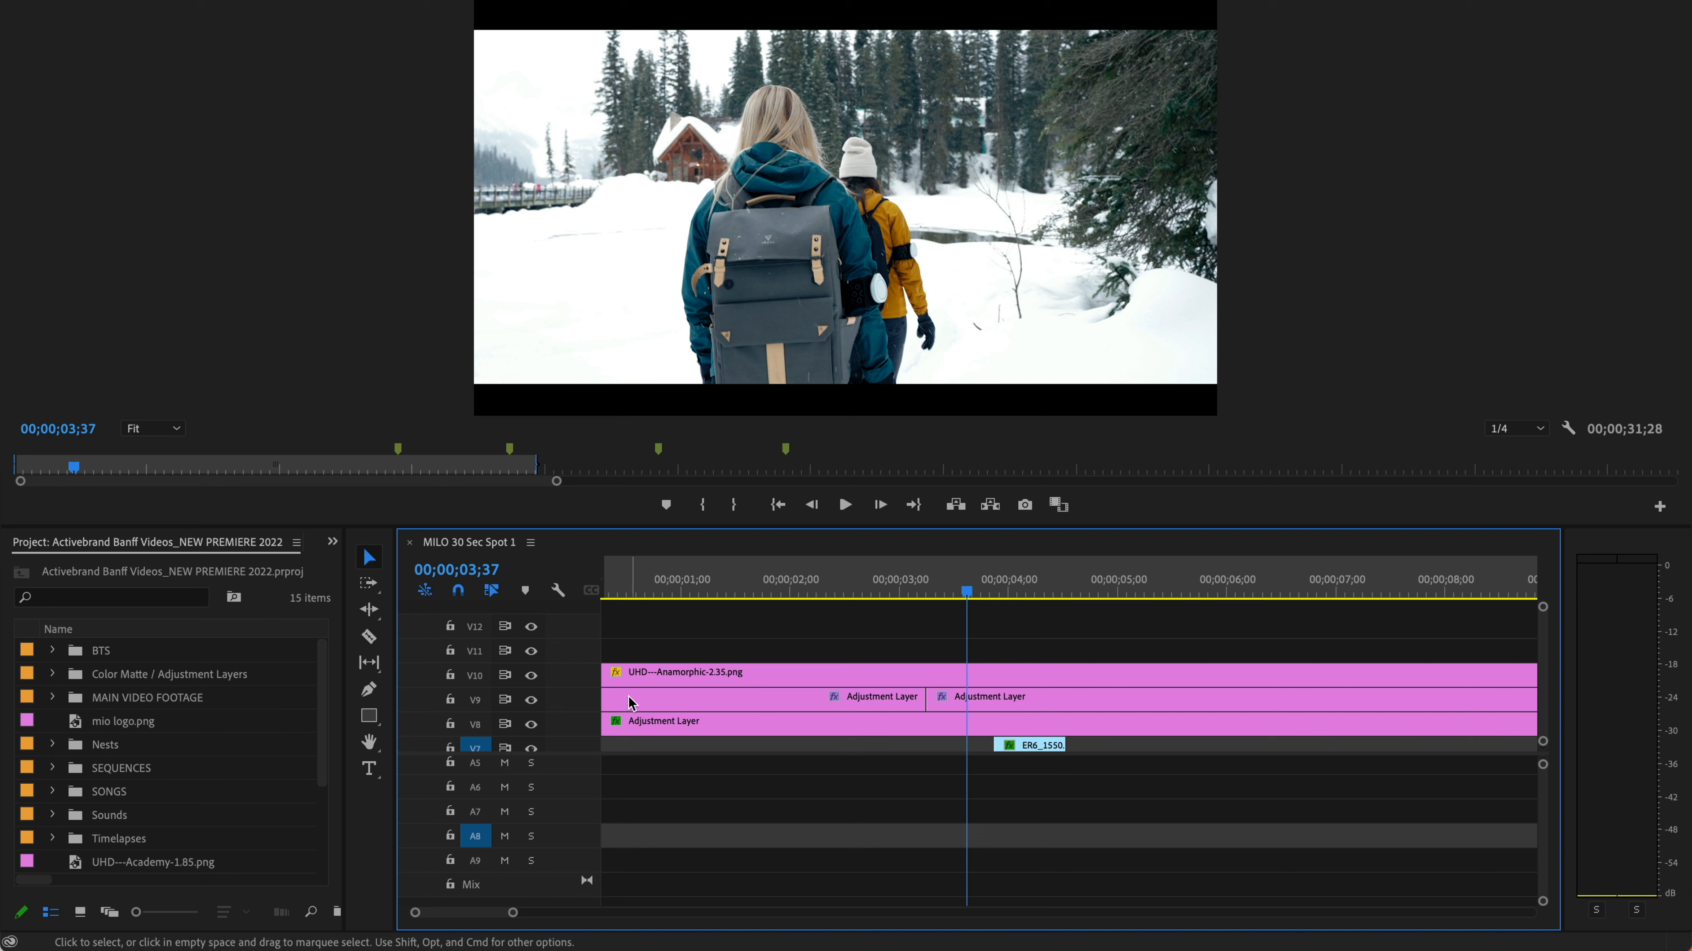
mouse_move(701, 707)
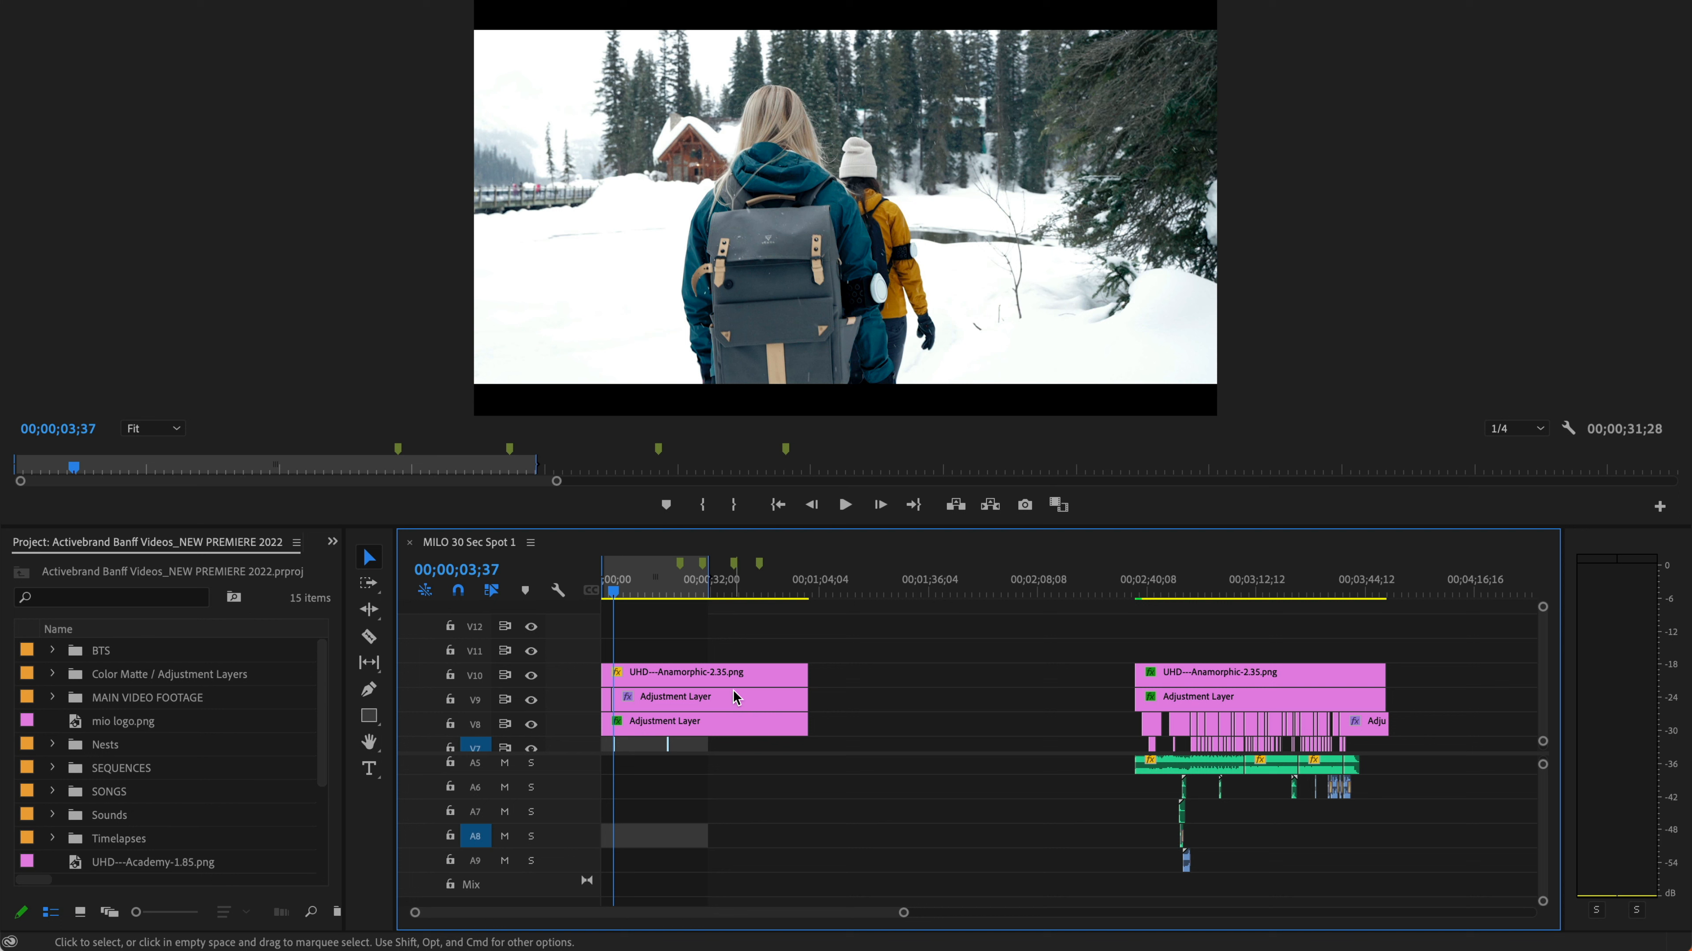
mouse_move(737, 698)
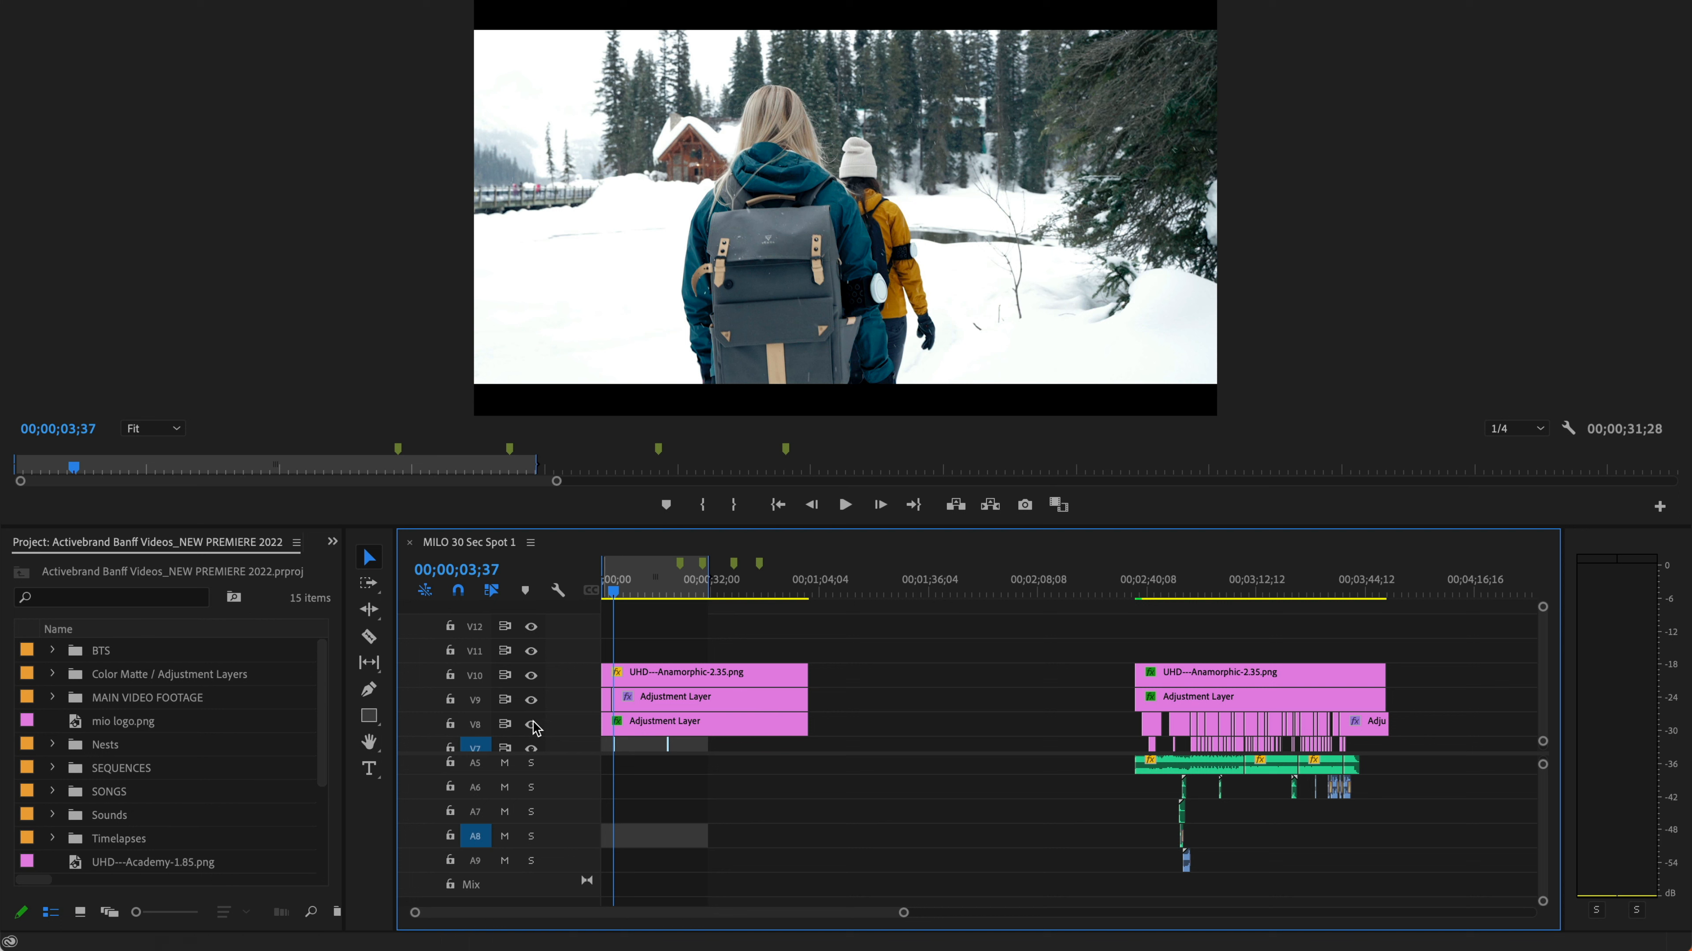
mouse_move(552, 766)
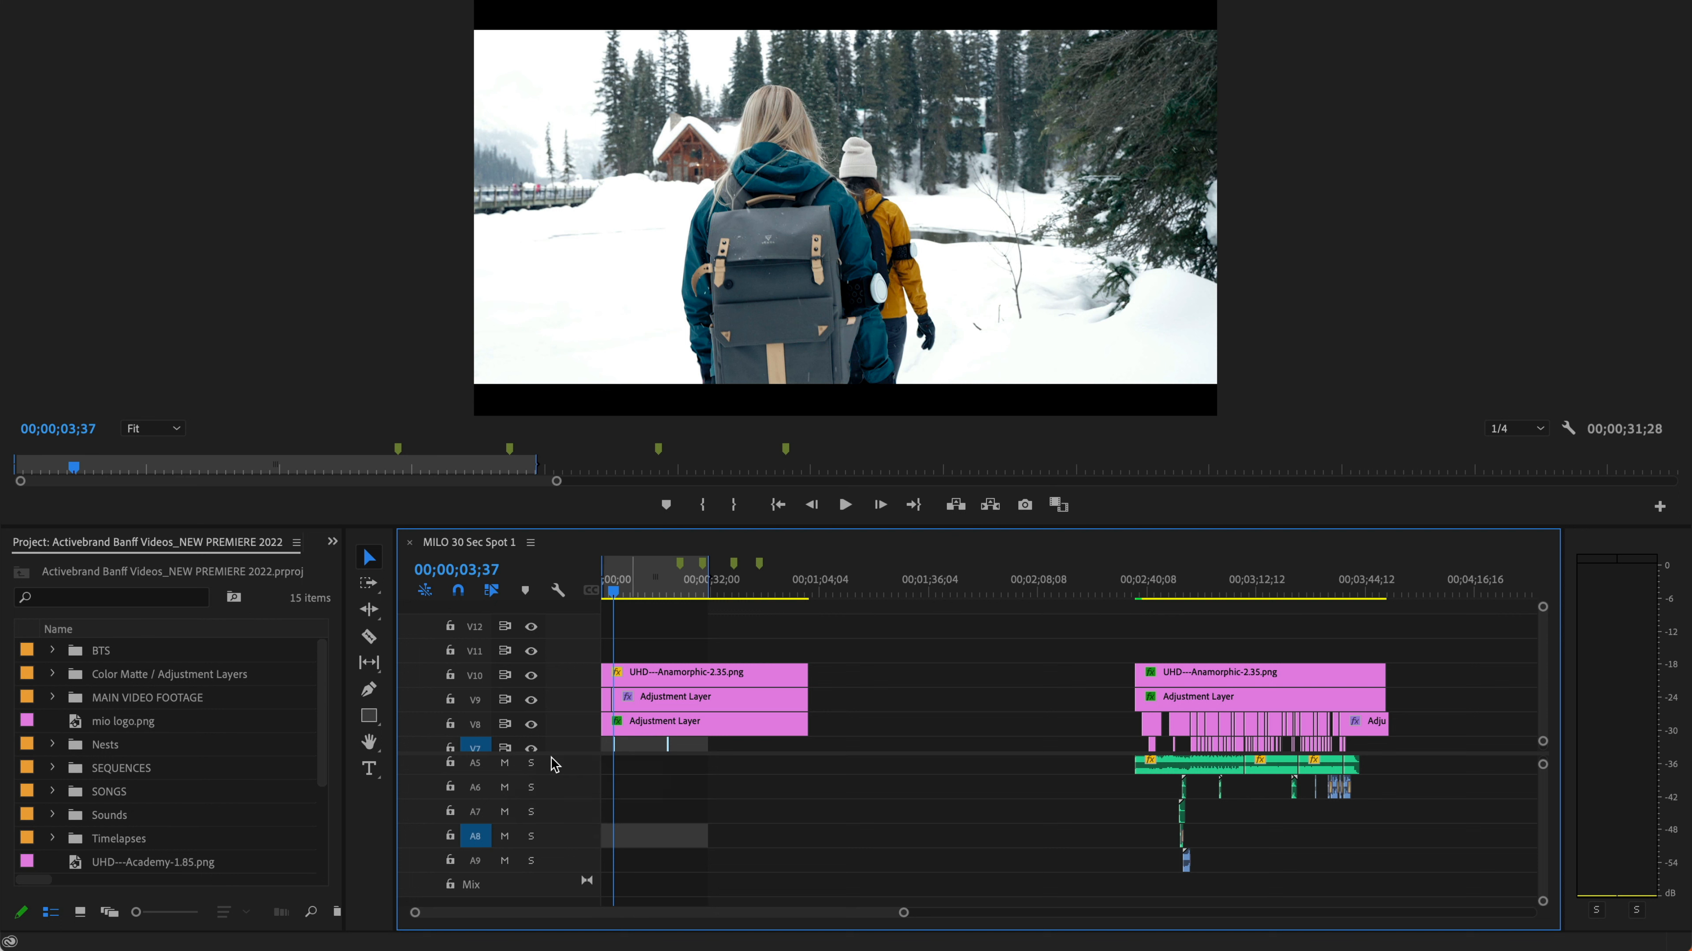
mouse_move(580, 755)
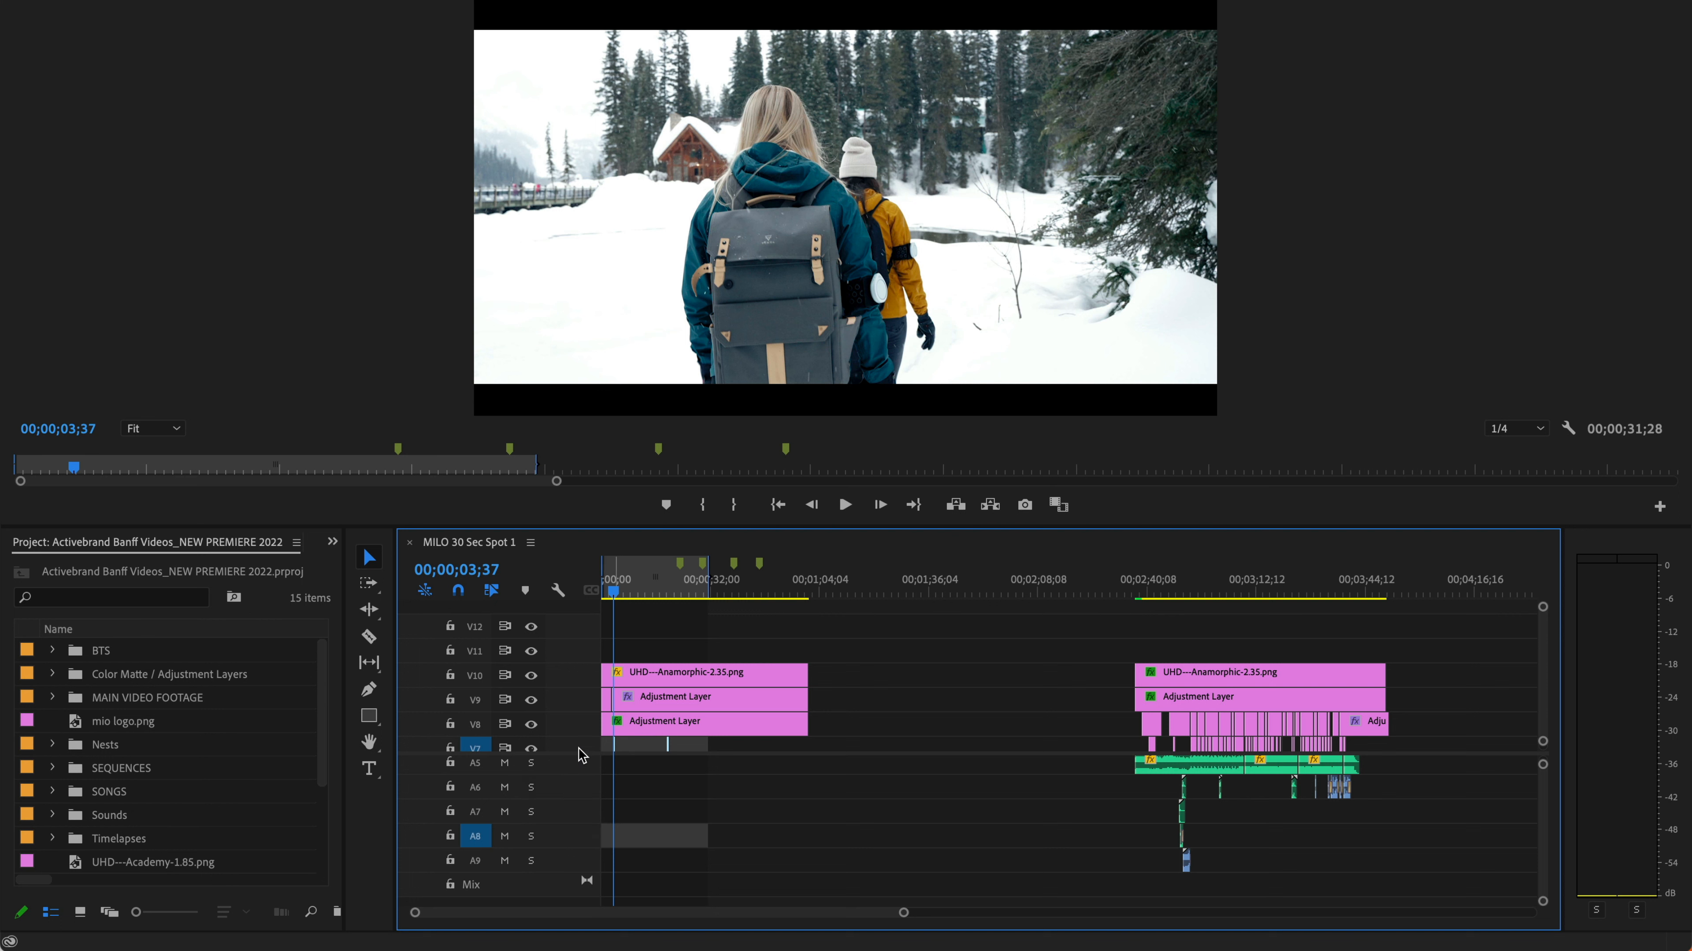
mouse_move(561, 772)
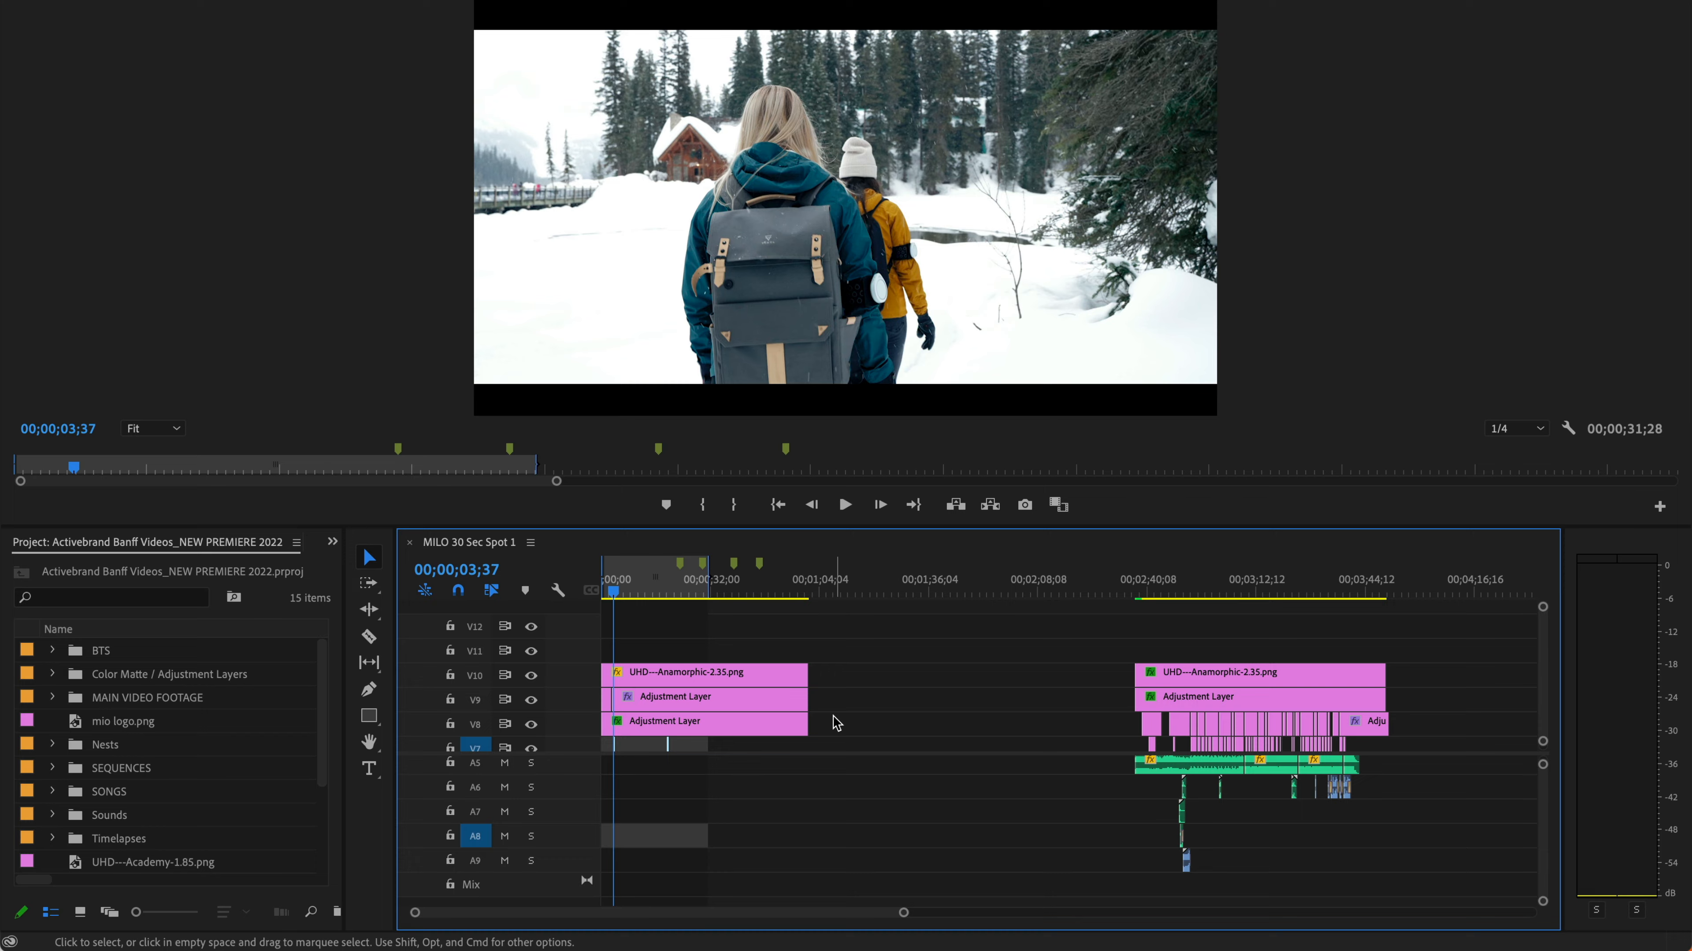
mouse_move(902, 636)
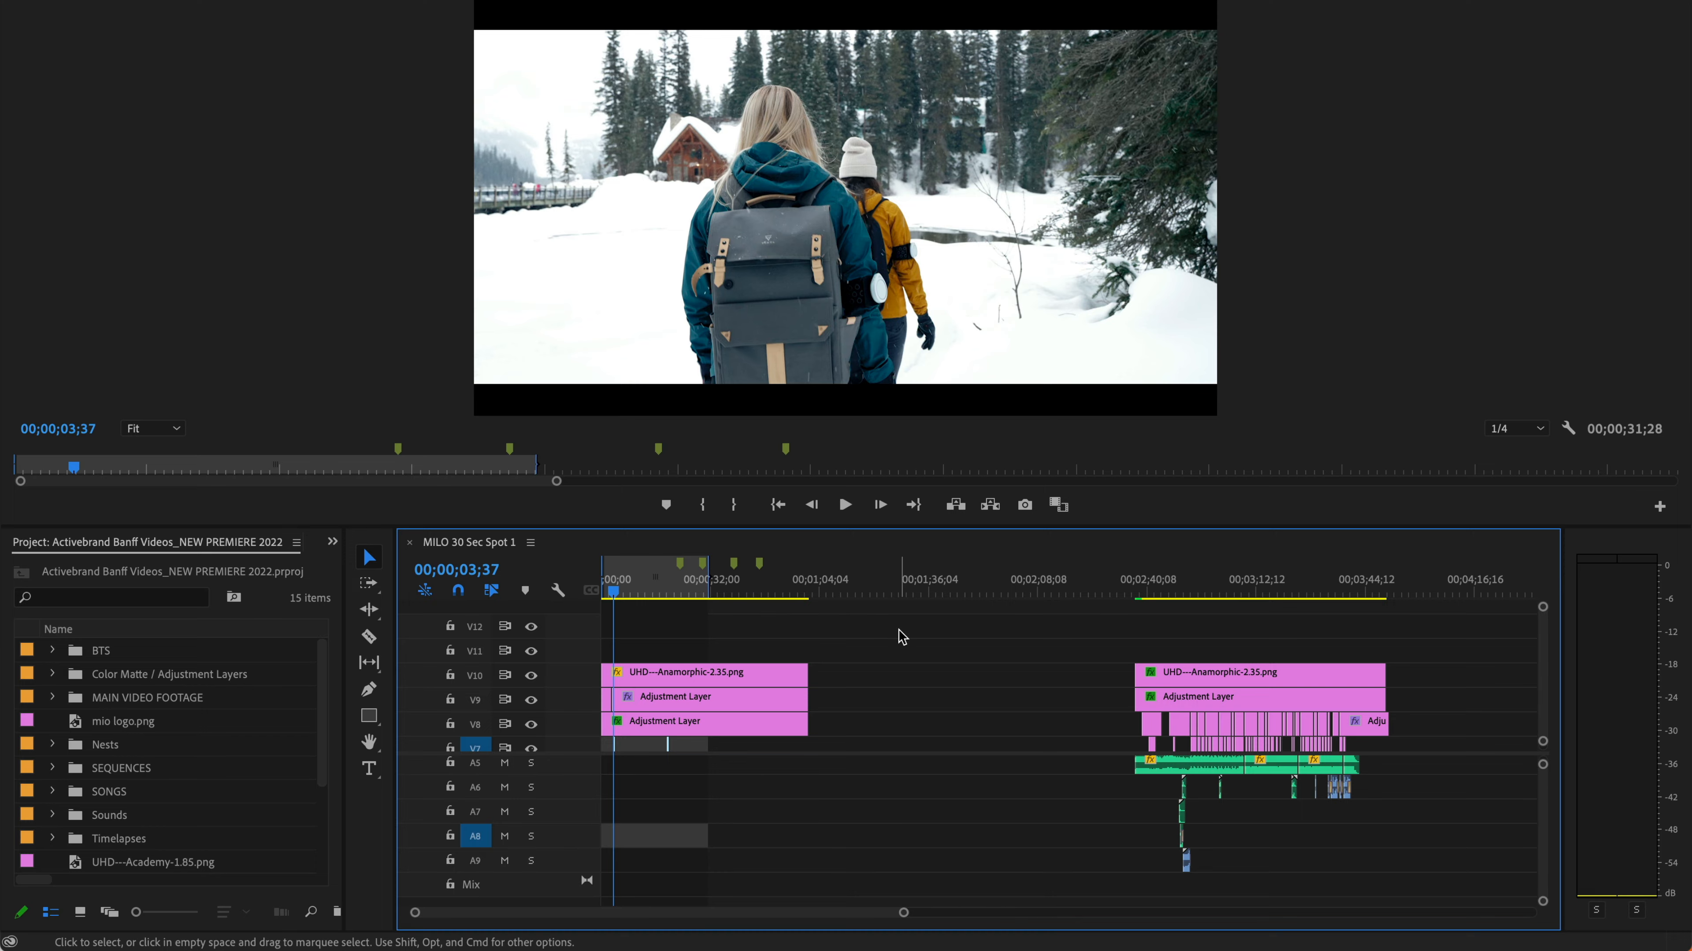